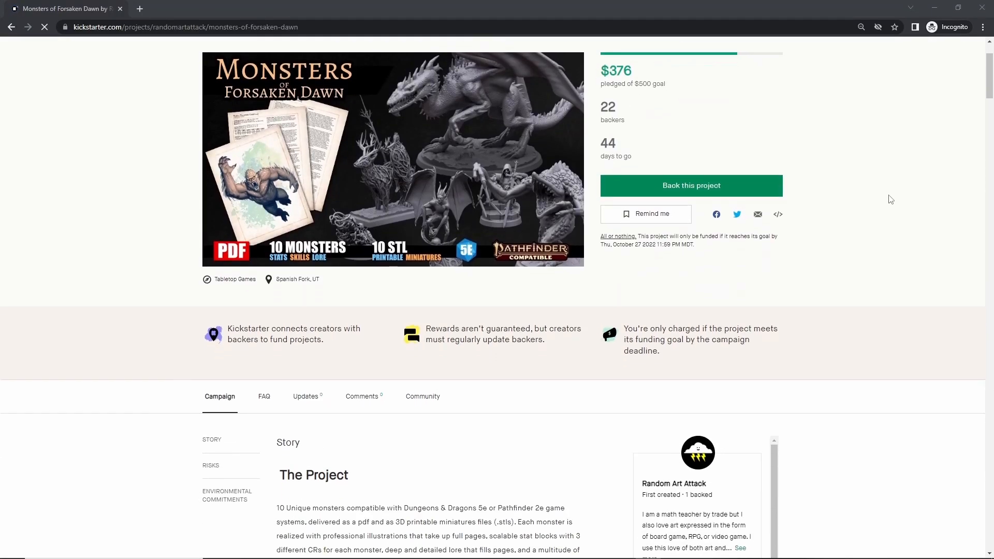
- Inspect the X-Wing from several angles, then send it to ZBrush with GoB Export
scroll("down", 3)
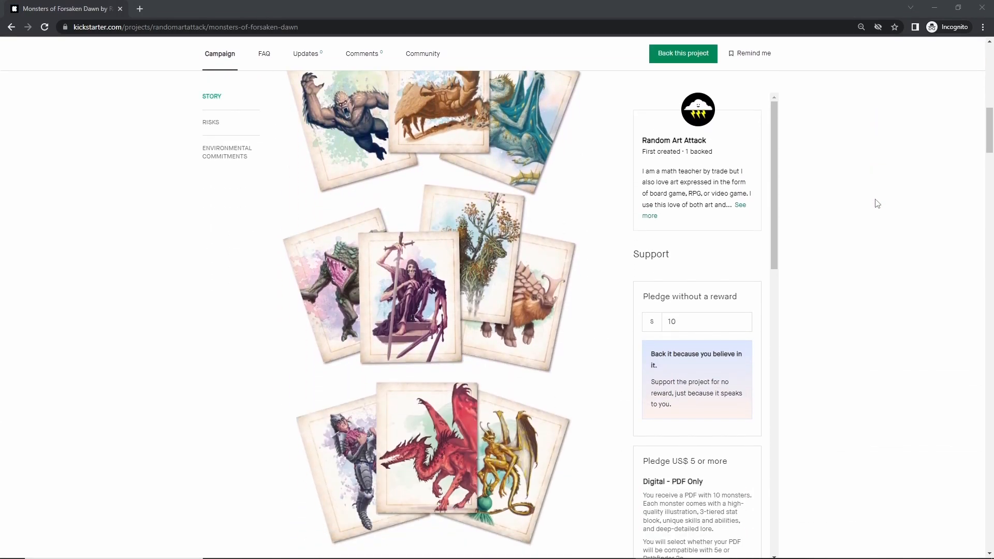
scroll("down", 3)
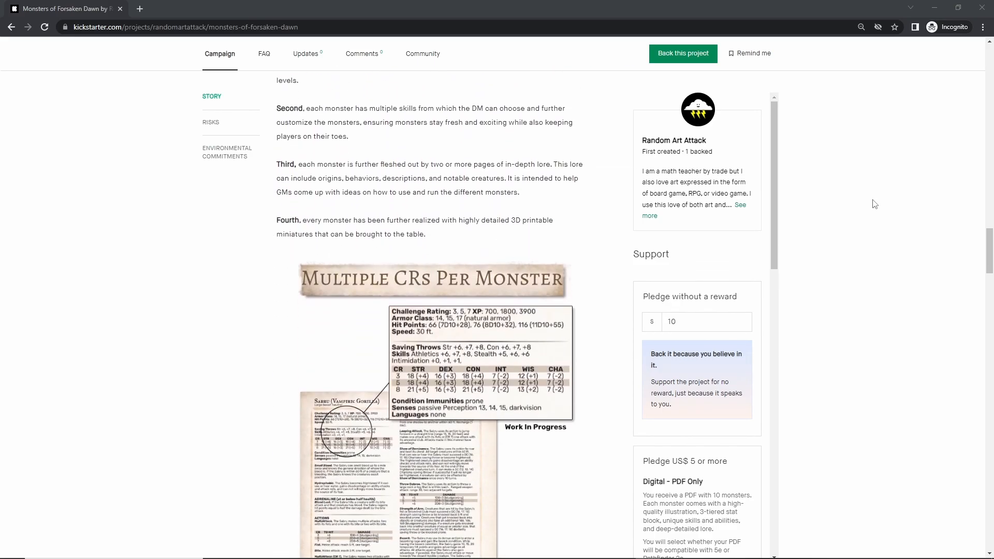
key("alt+tab")
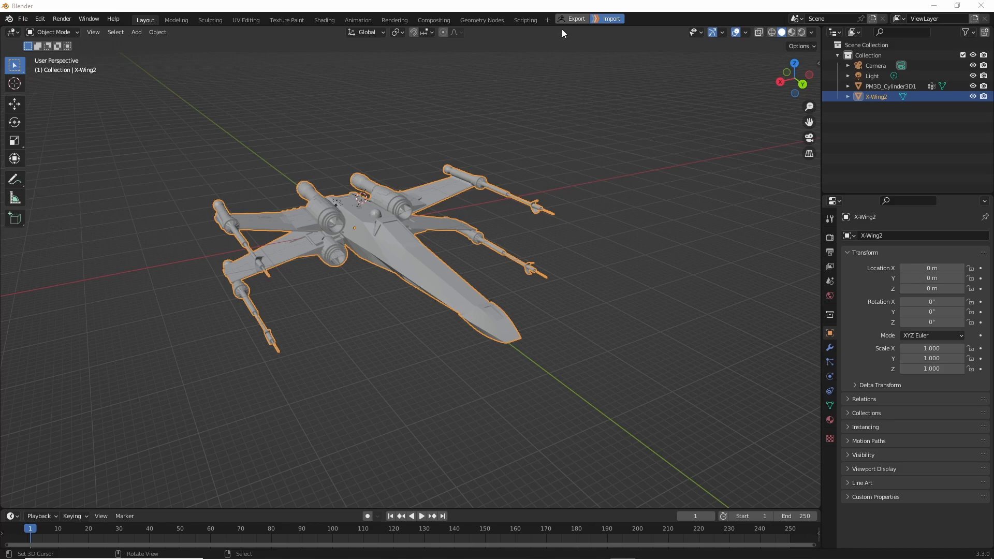
mouse_move(565, 25)
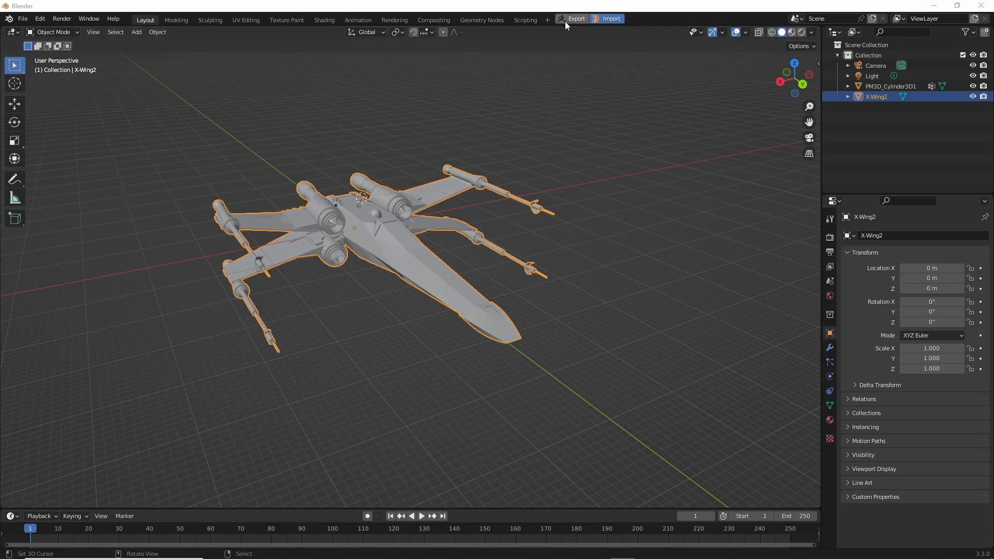
left_click(419, 556)
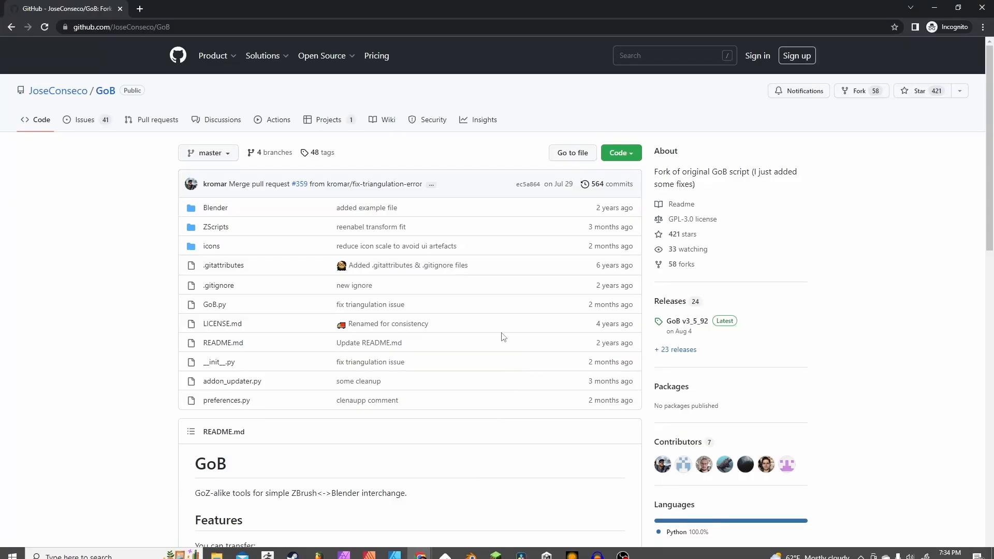
mouse_move(406, 265)
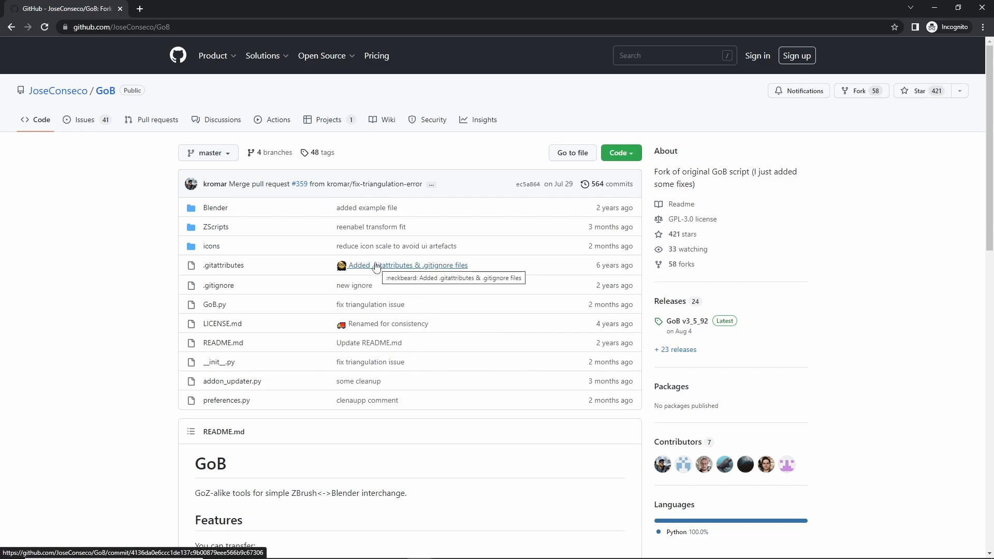
scroll("down", 3)
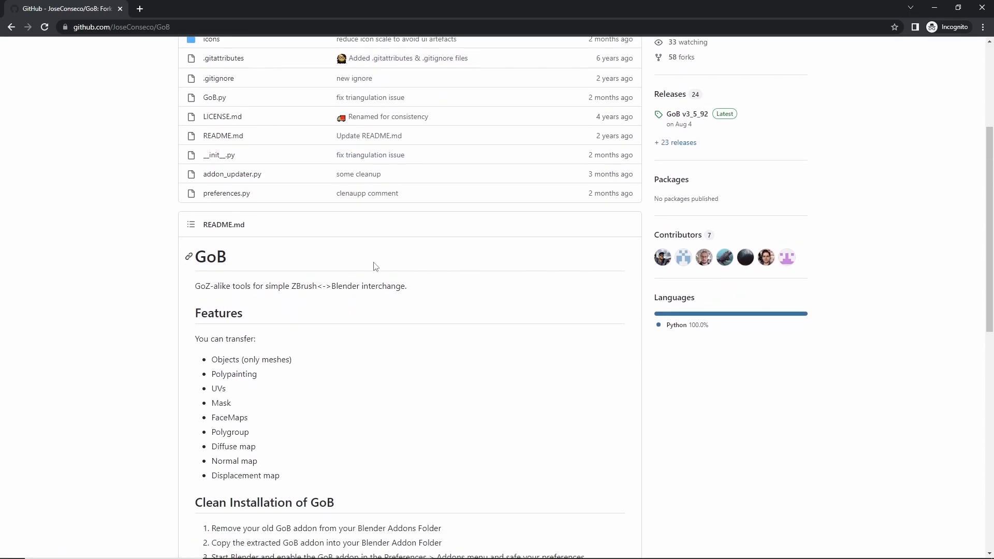
scroll("up", 3)
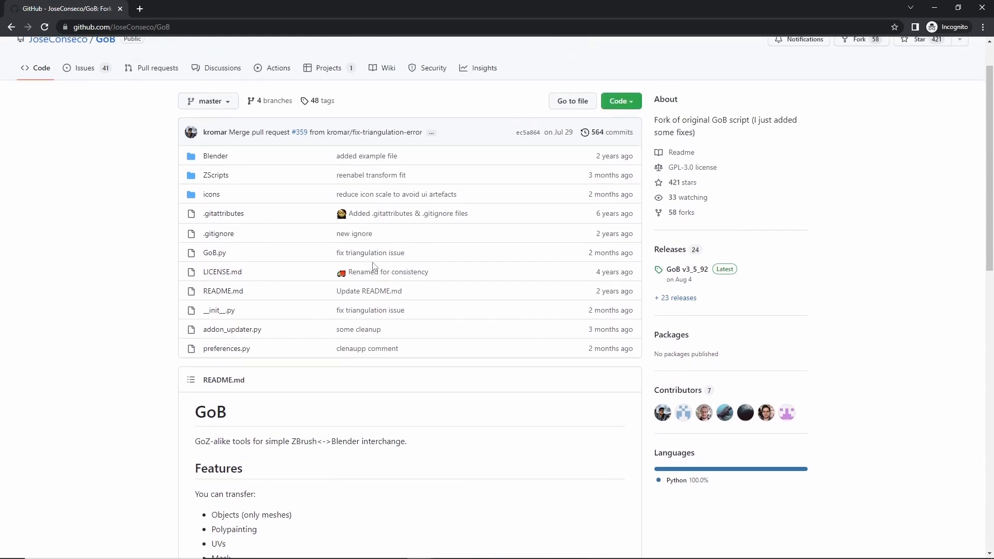
scroll("up", 3)
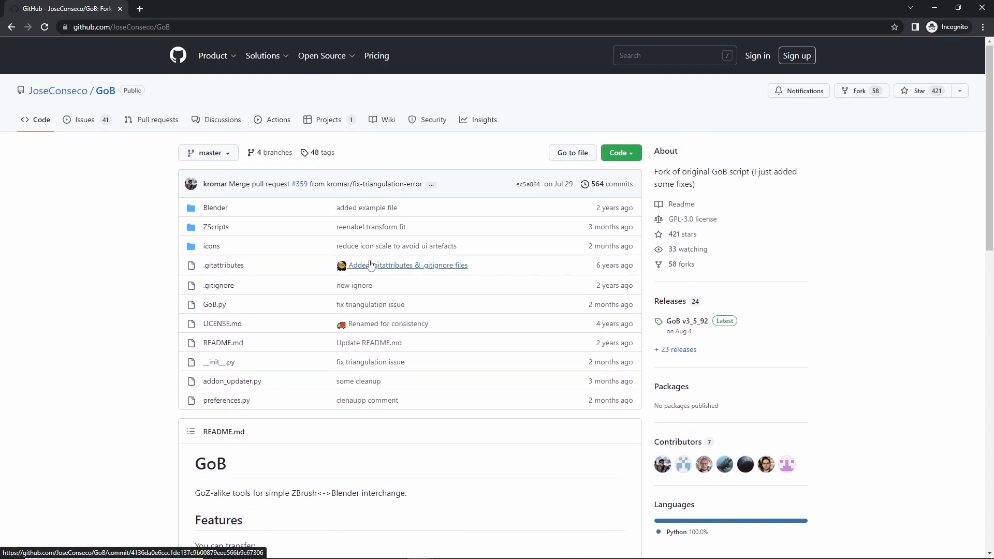
mouse_move(211, 226)
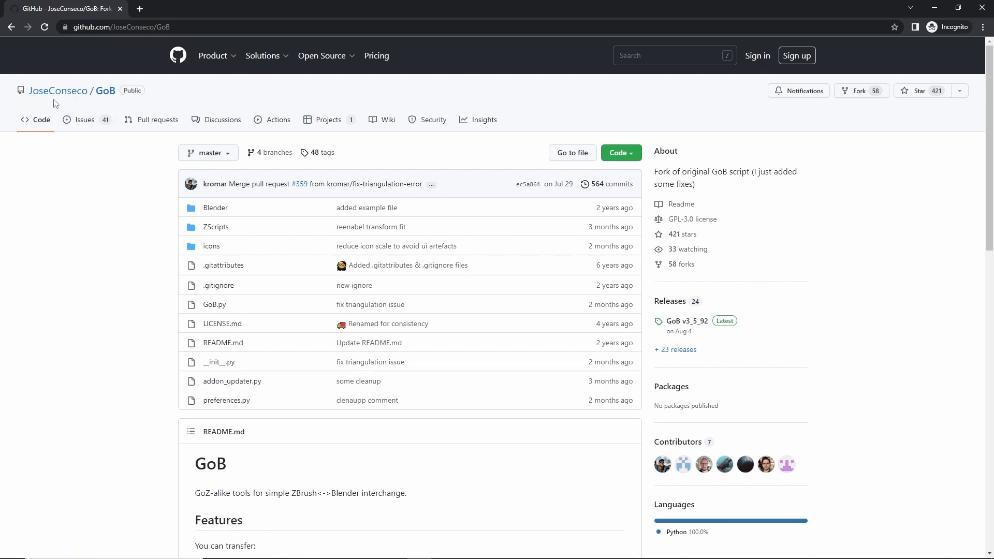
scroll("down", 3)
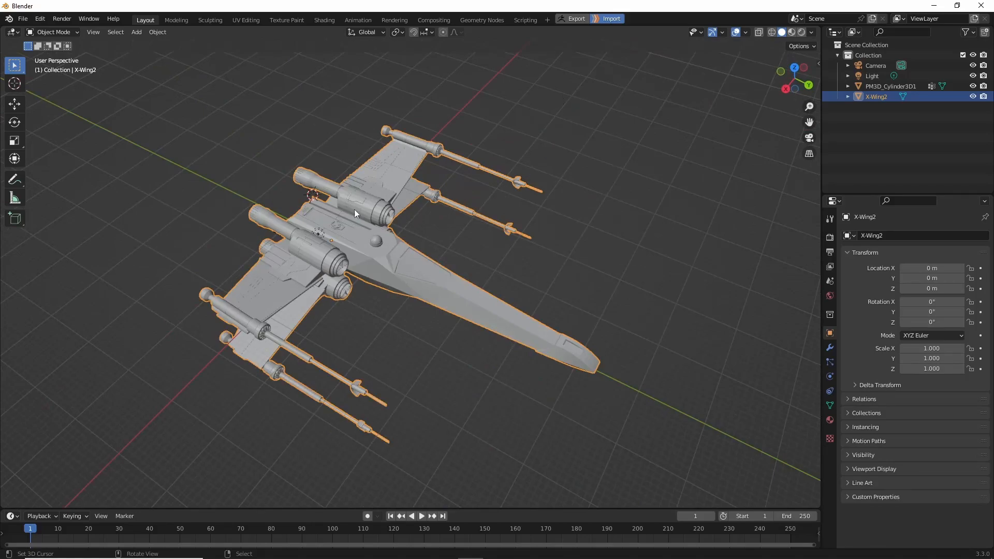
mouse_move(575, 18)
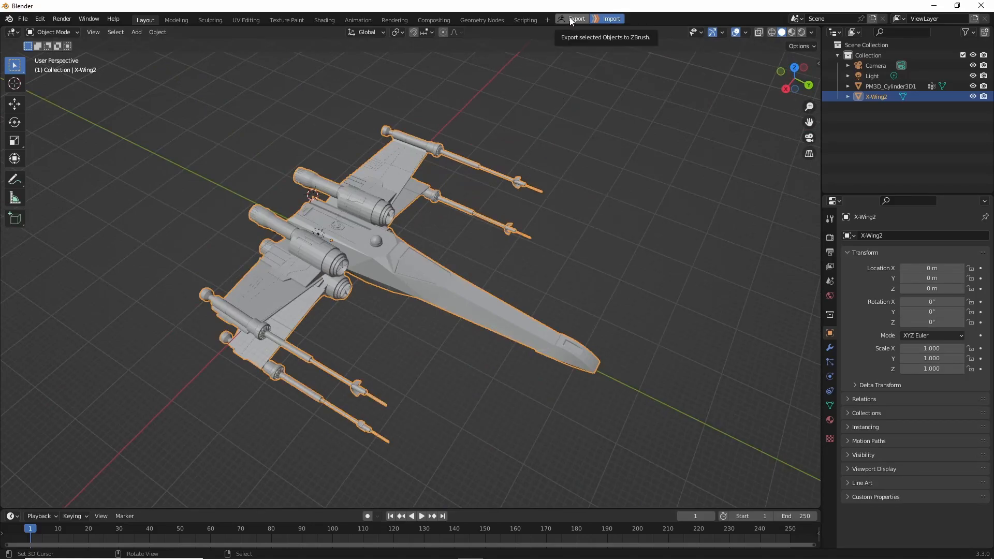
left_click(576, 18)
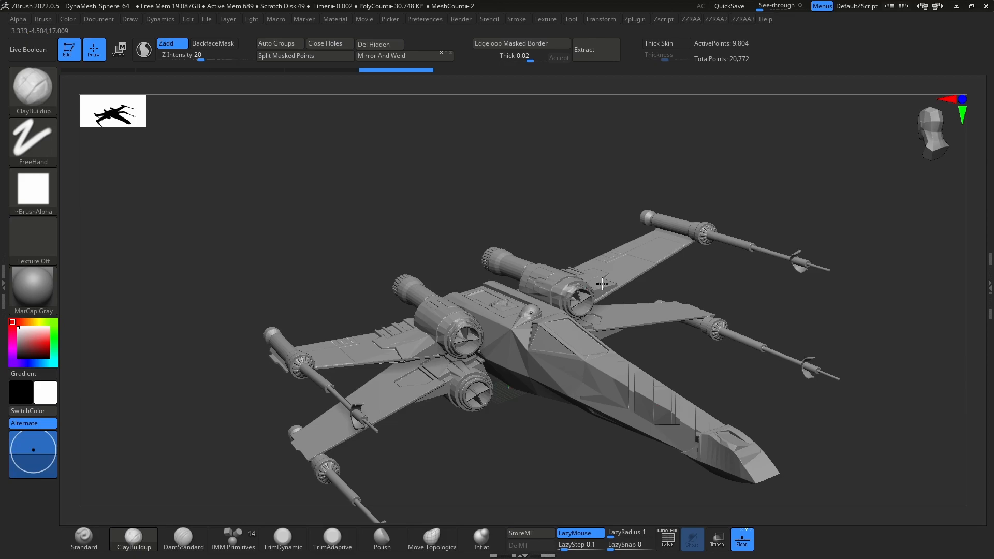
- Show the Tool palette for the X-Wing received from Blender
left_click(117, 50)
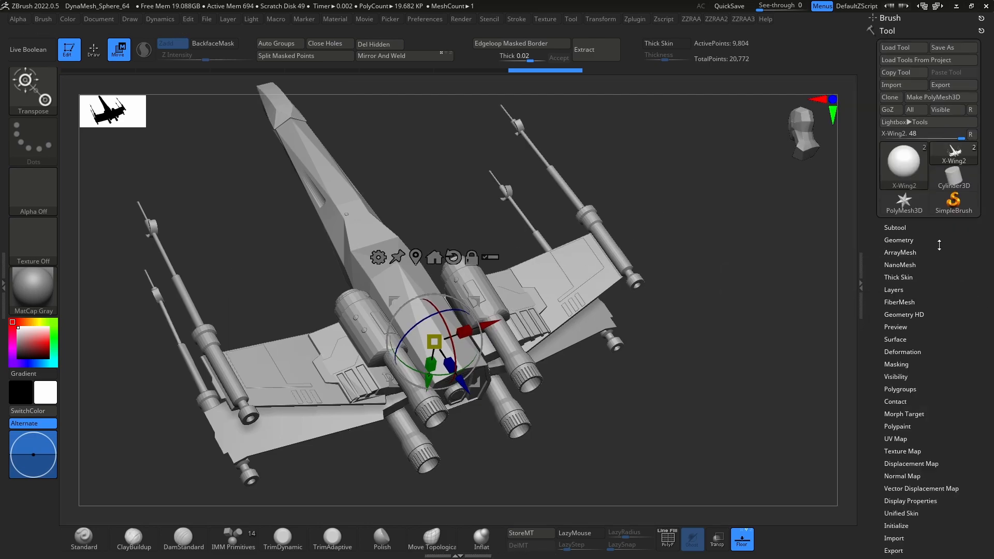
mouse_move(890, 110)
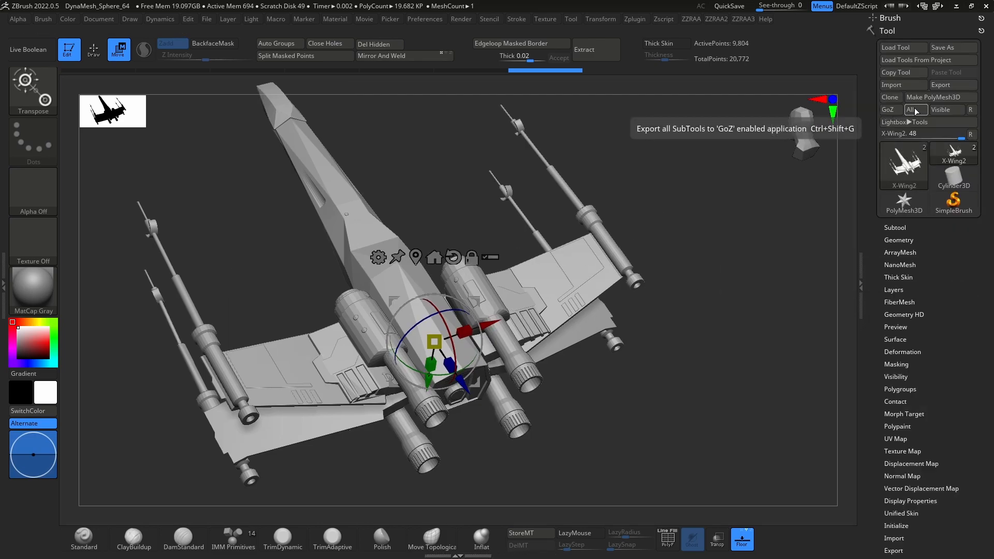
mouse_move(941, 109)
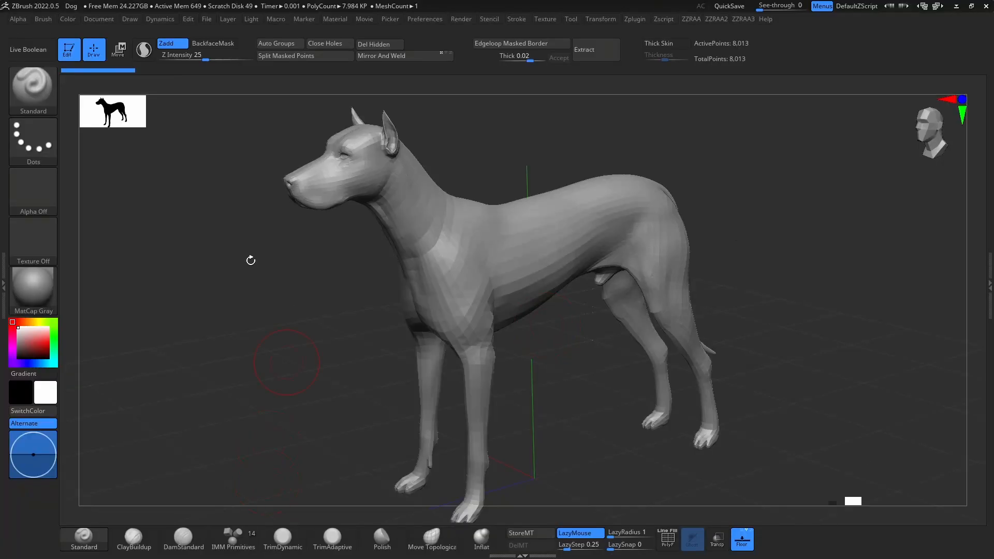
mouse_move(441, 189)
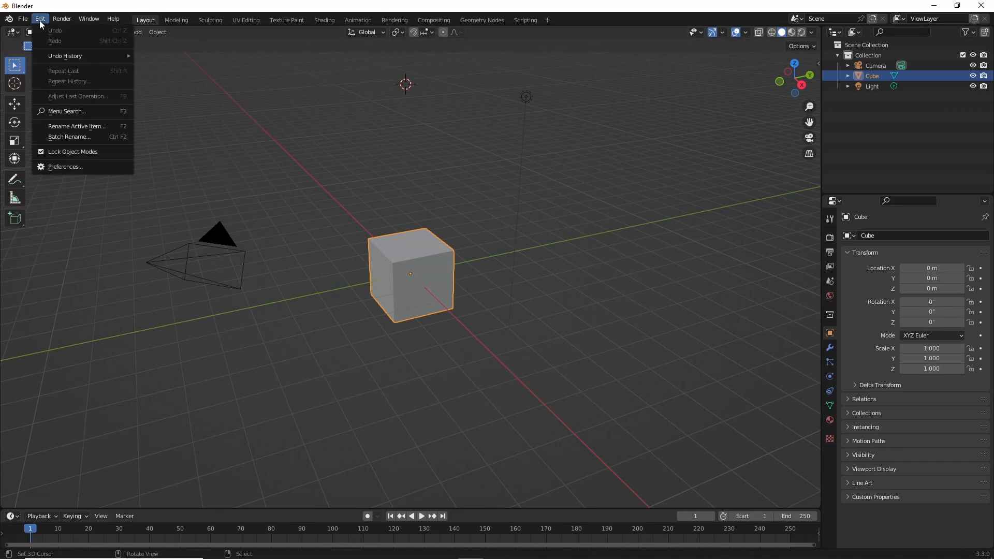
- Install GoB-master.zip via Preferences, enable Import-Export: GoB, and close Preferences
left_click(64, 166)
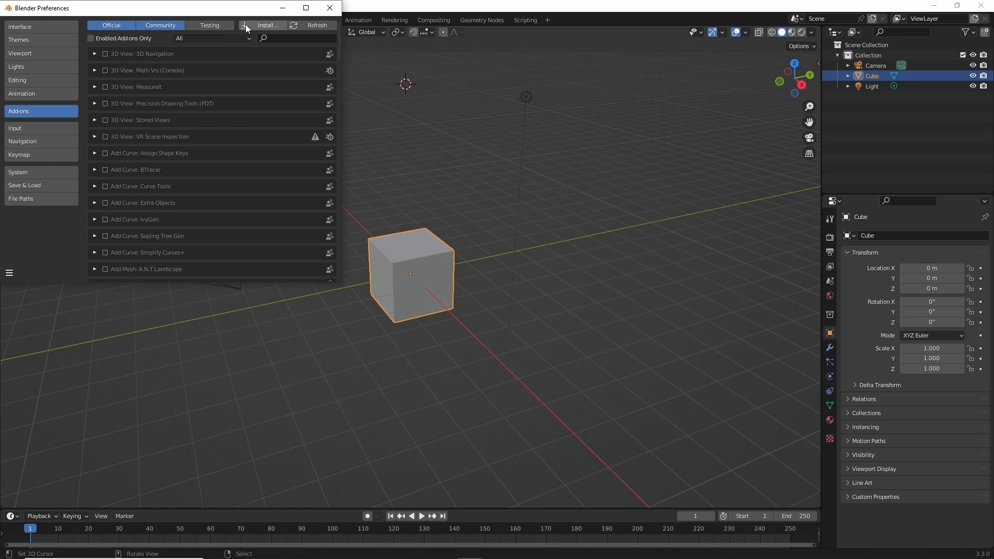
left_click(268, 26)
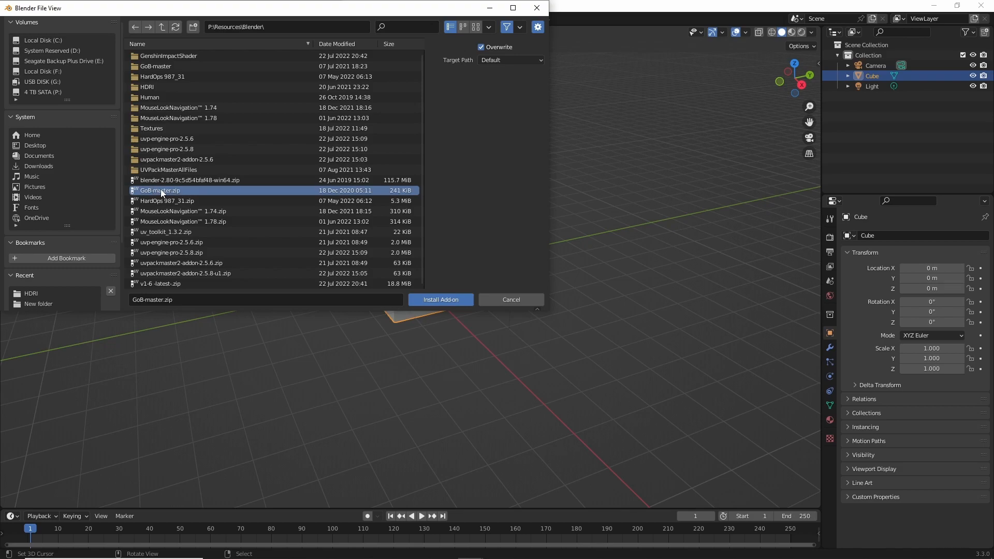
left_click(440, 299)
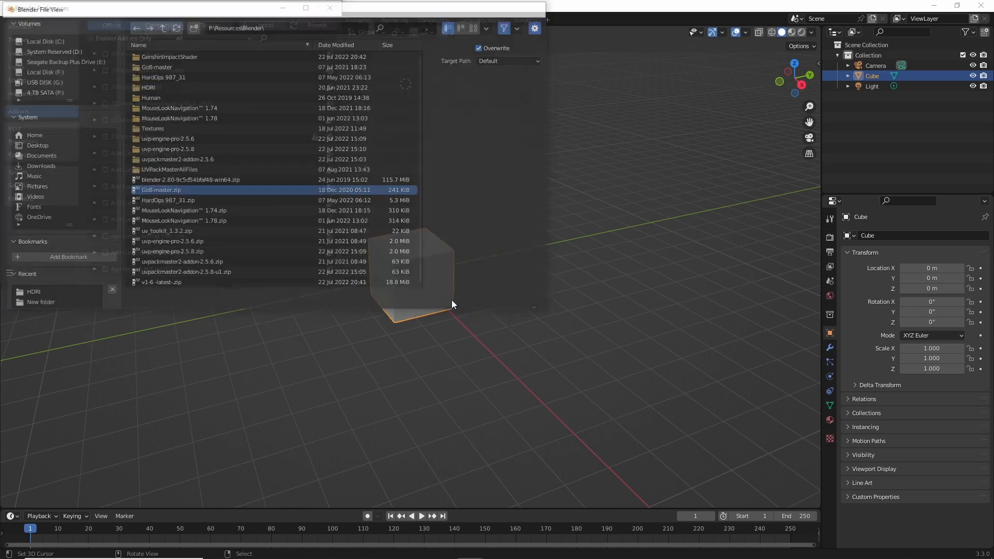
left_click(105, 54)
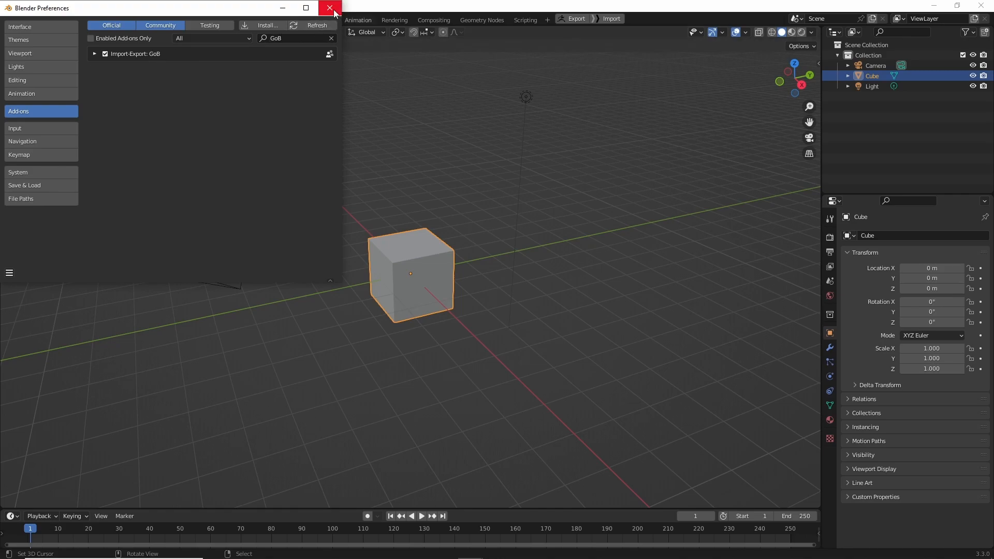
left_click(330, 8)
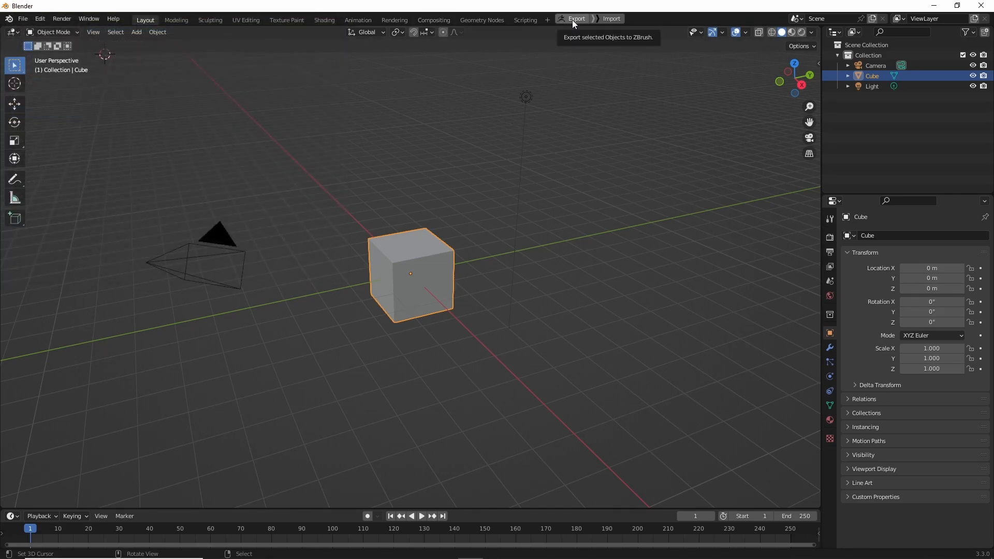
- Export the cube, then grab the ZBrush.exe install path from the shortcut's Properties
left_click(576, 19)
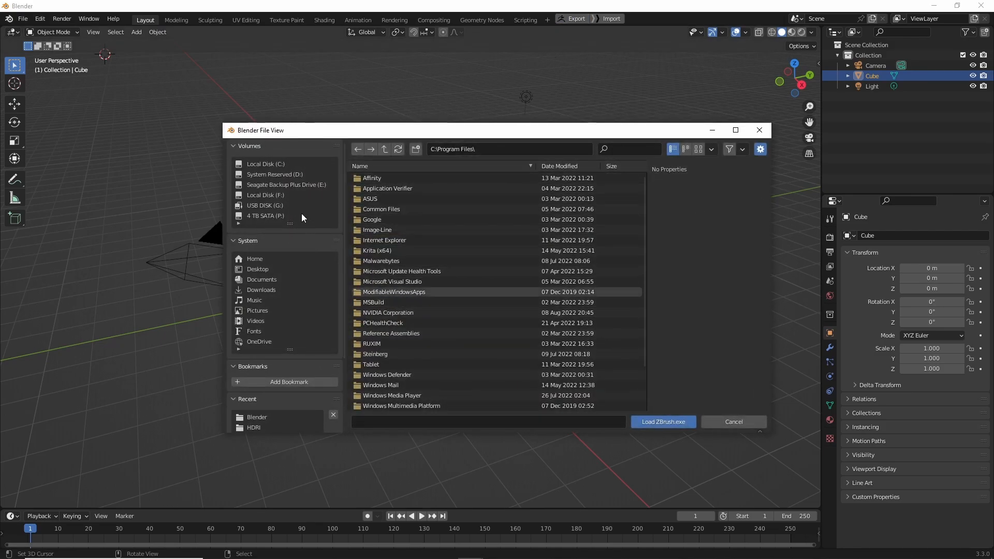
mouse_move(311, 235)
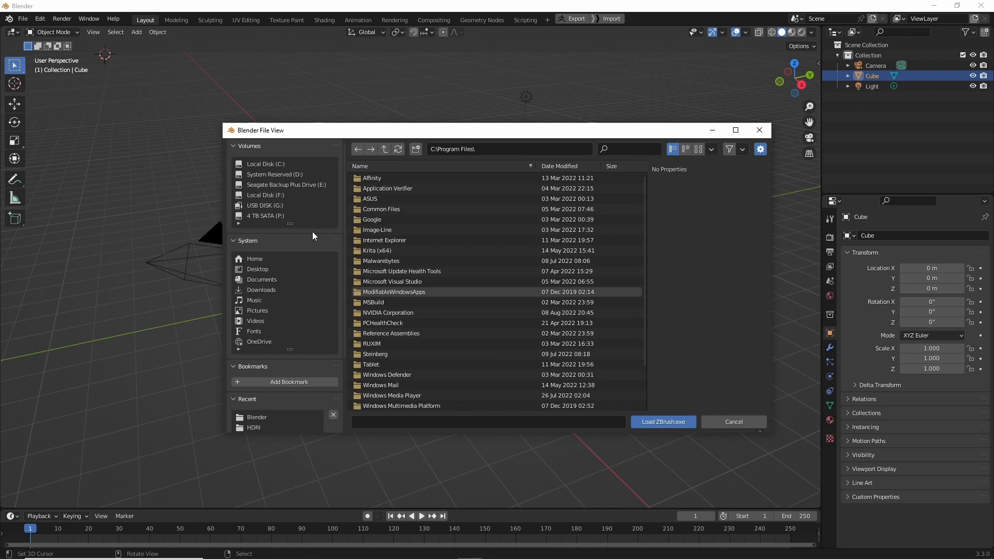
right_click(266, 549)
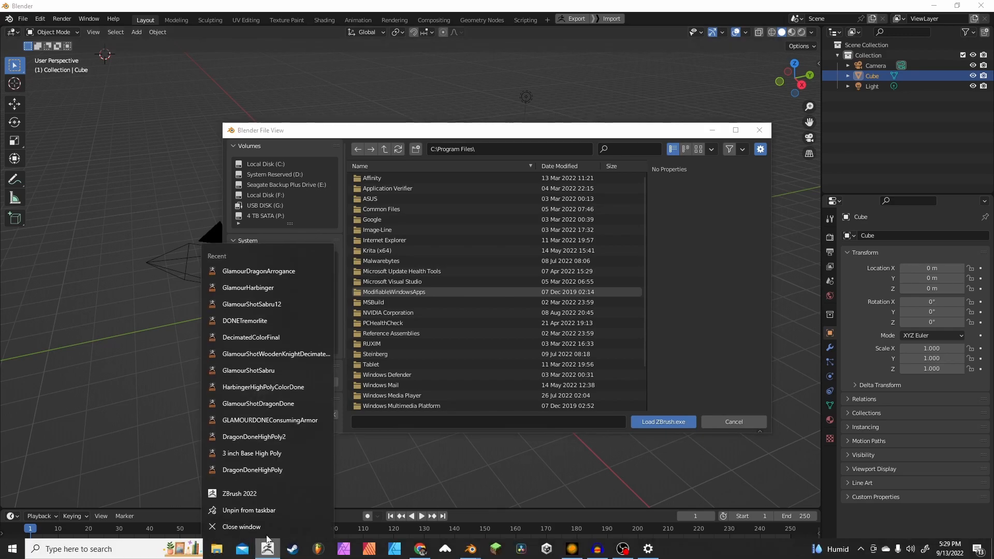
mouse_move(252, 496)
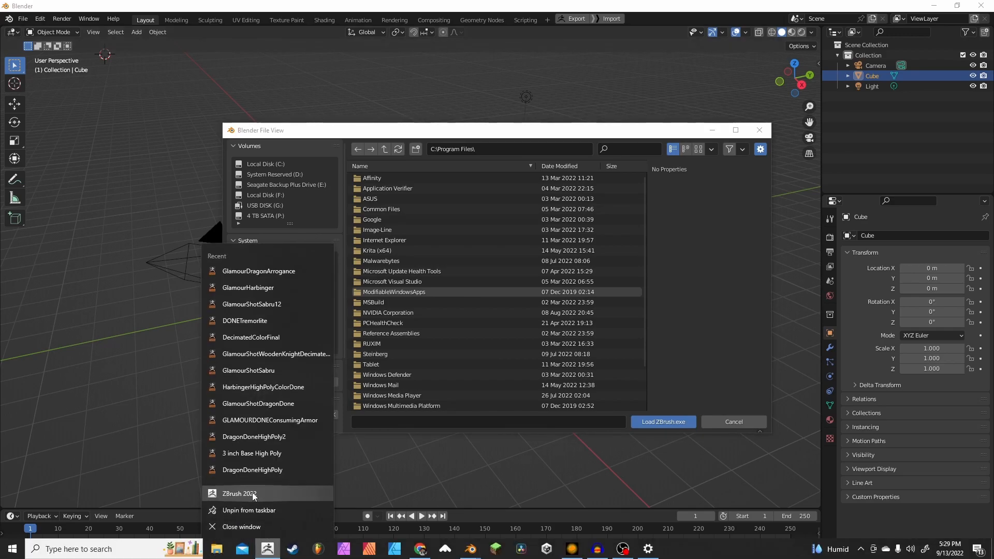
left_click(239, 493)
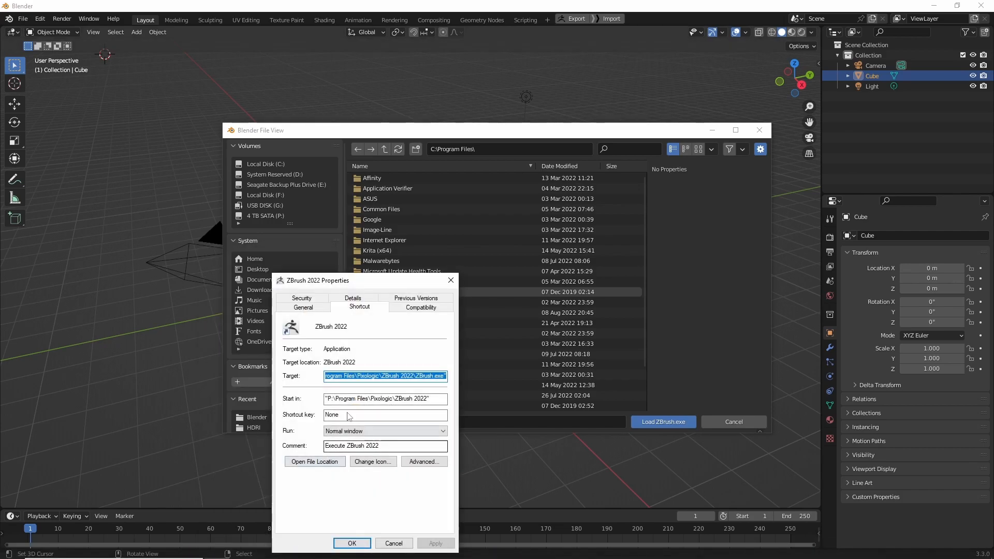
left_click(384, 399)
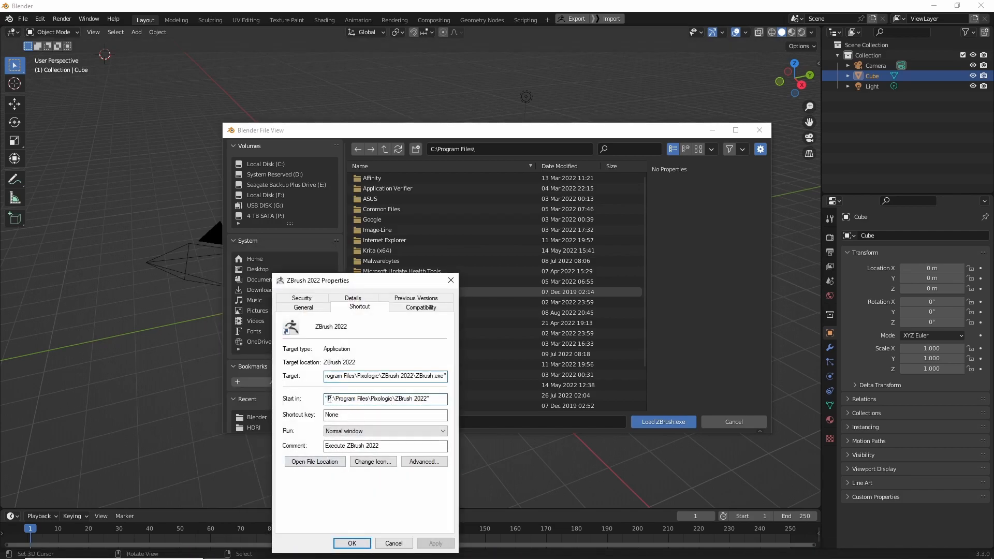
triple_click(384, 399)
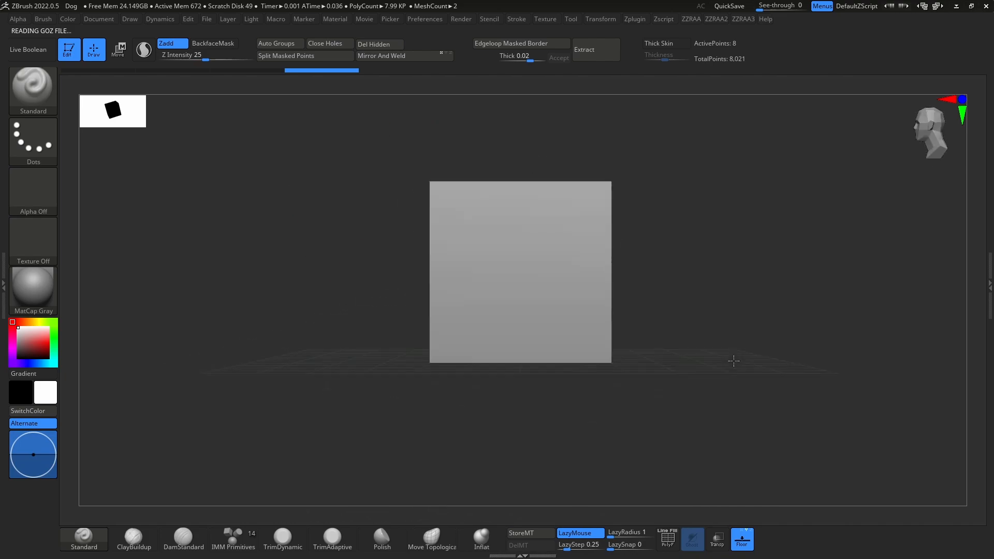
mouse_move(988, 283)
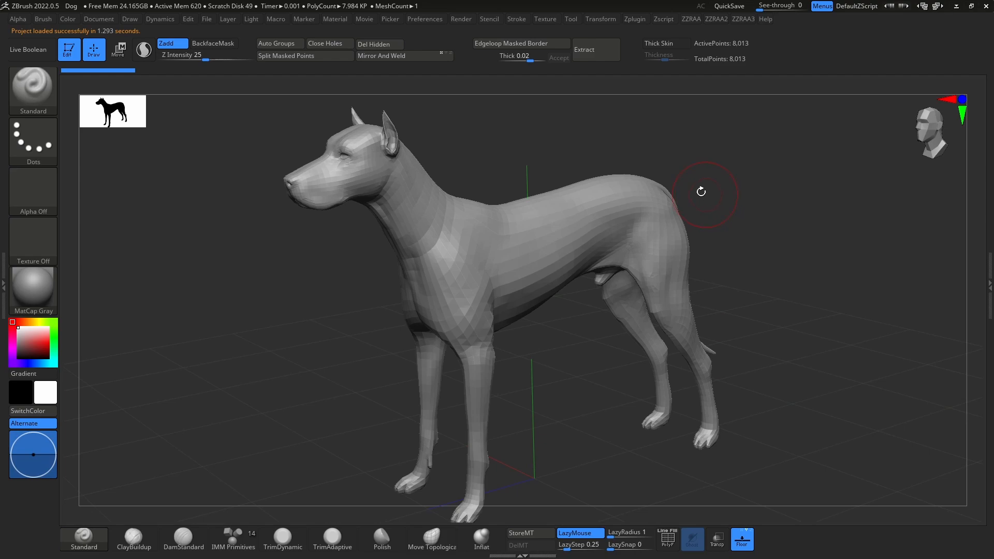
mouse_move(986, 283)
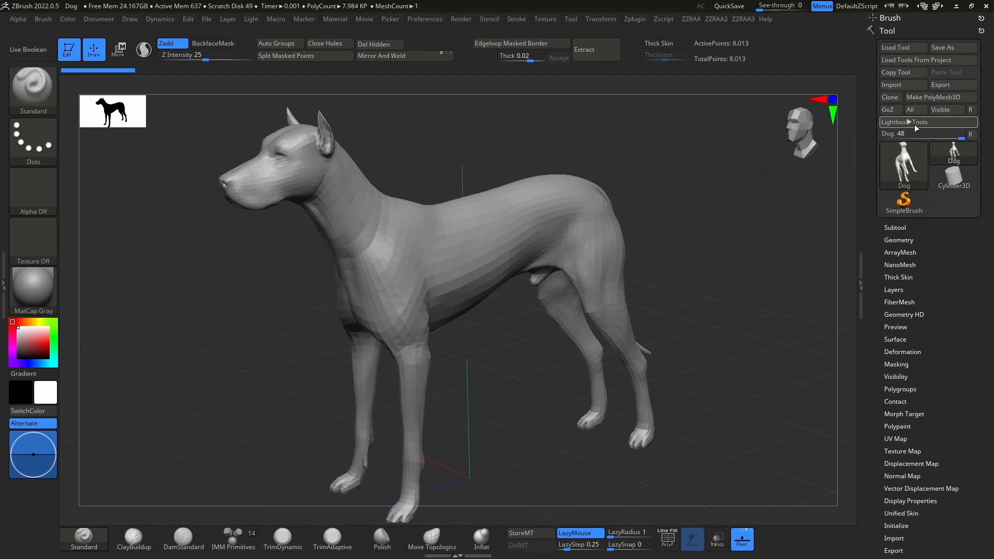
mouse_move(888, 110)
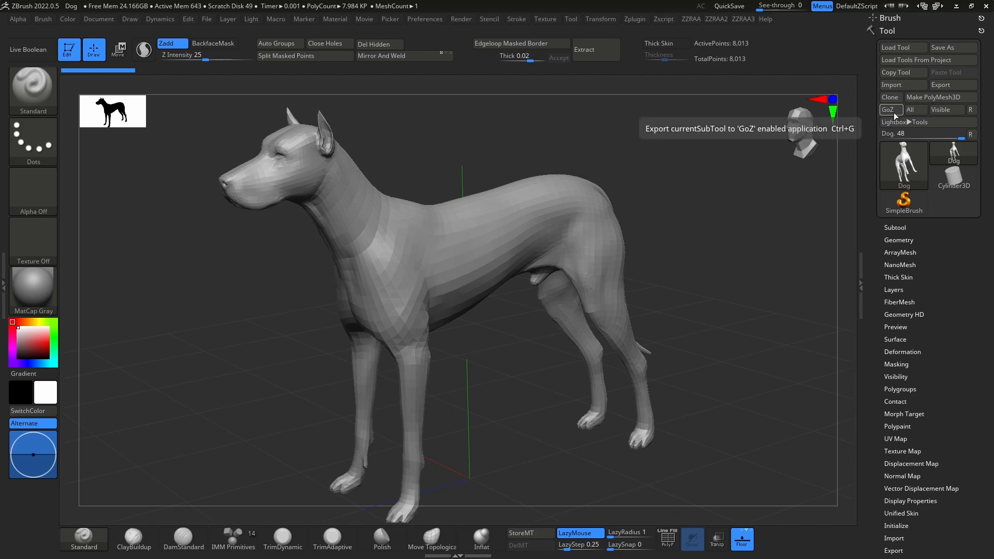
mouse_move(946, 109)
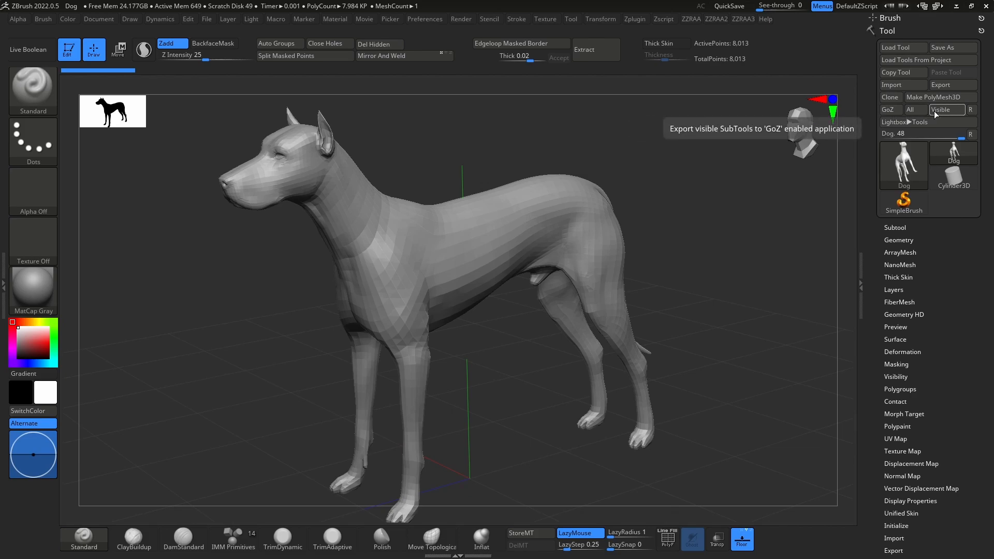
mouse_move(918, 110)
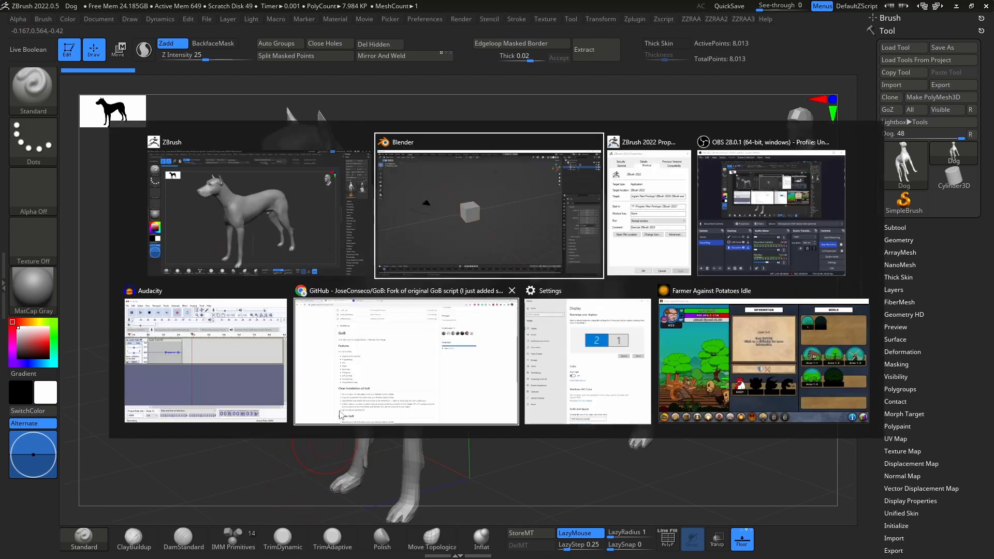
- Bring the Blender window with its default cube to the front
left_click(488, 209)
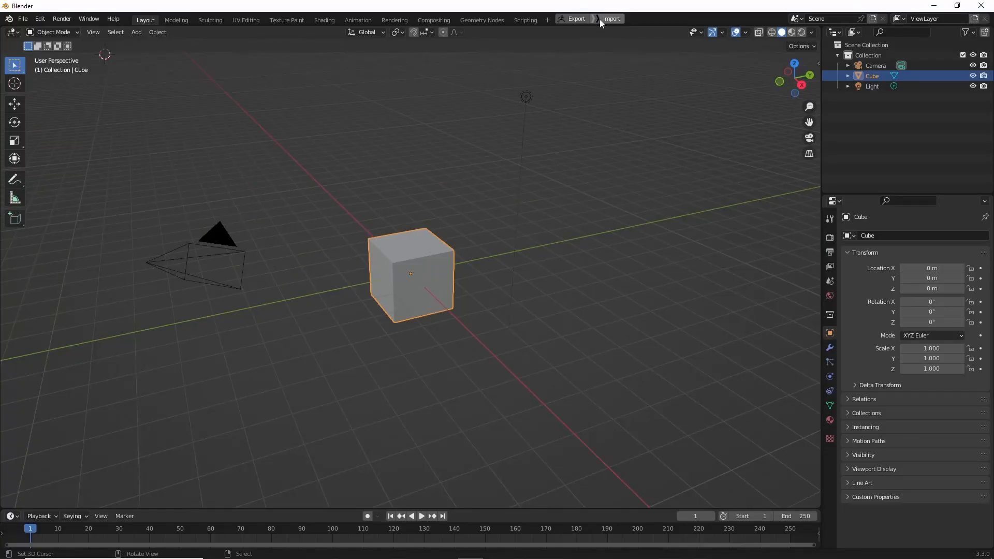
mouse_move(540, 273)
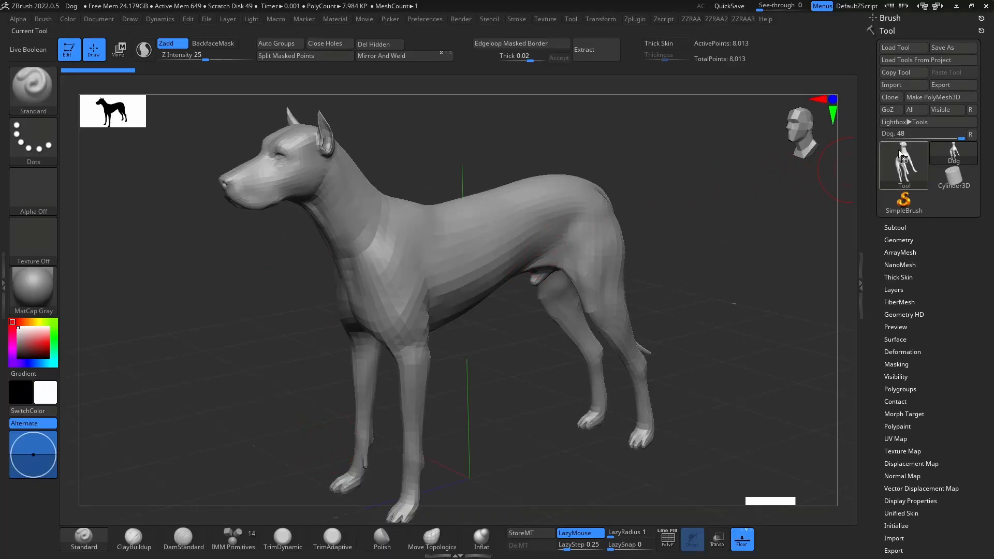
mouse_move(947, 110)
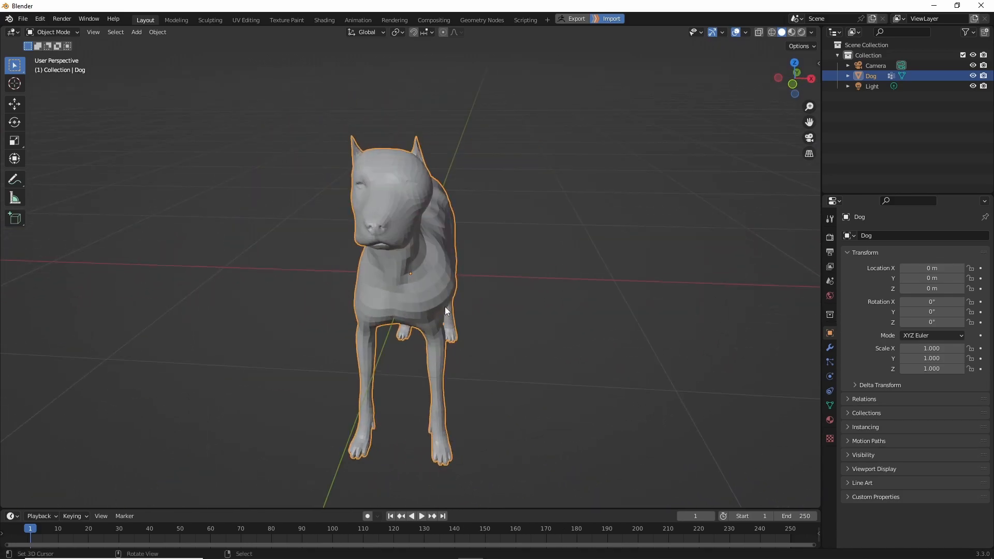
- Toggle Edit Mode on the Dog mesh received from ZBrush
key("Tab")
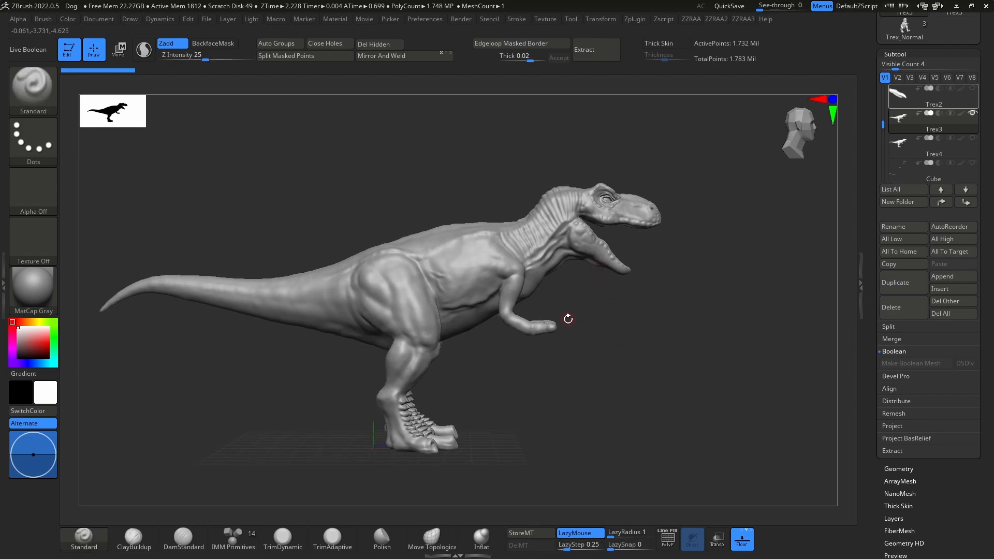
mouse_move(607, 319)
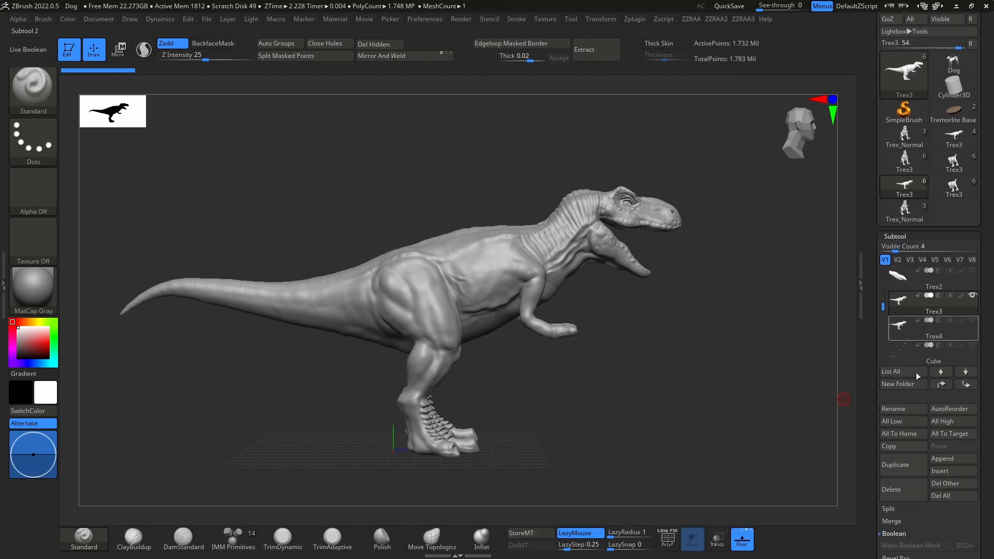
- Duplicate the Trex4 subtool and DynaMesh the copy down to about 61,000 points
left_click(902, 464)
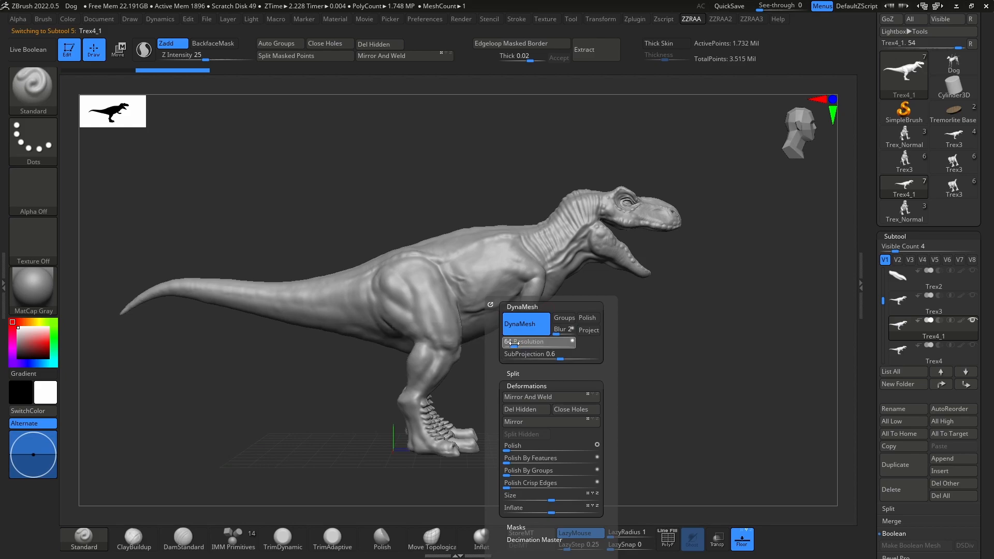
left_click(524, 323)
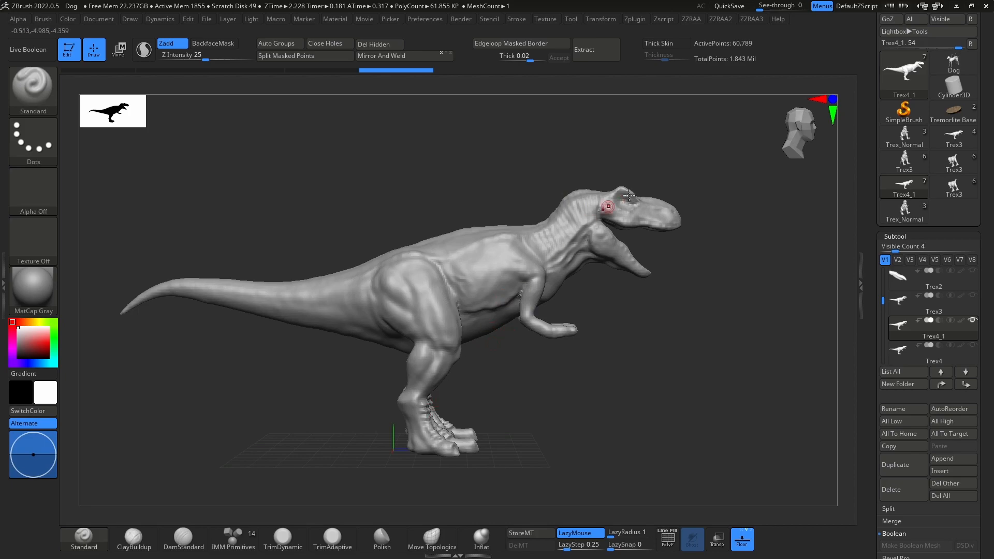
mouse_move(869, 254)
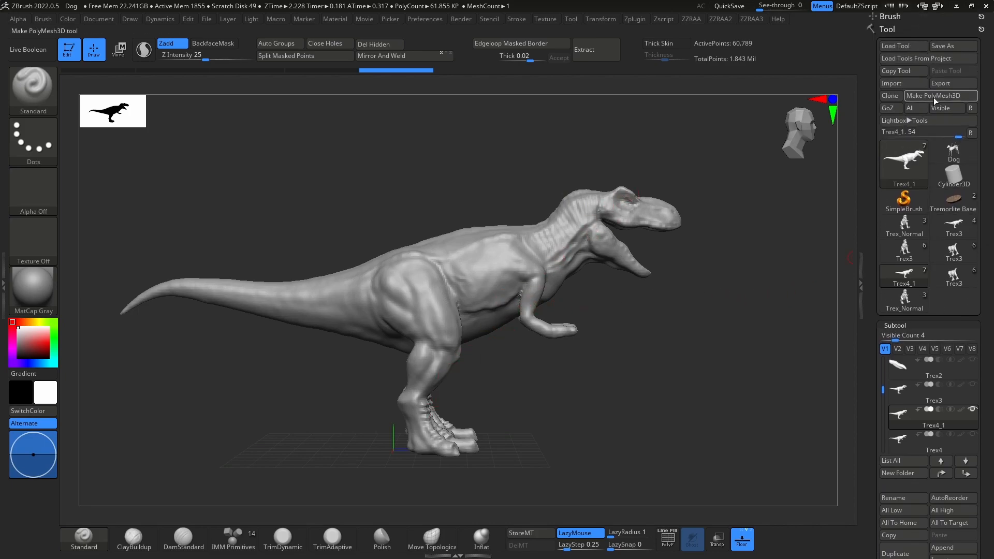
mouse_move(944, 107)
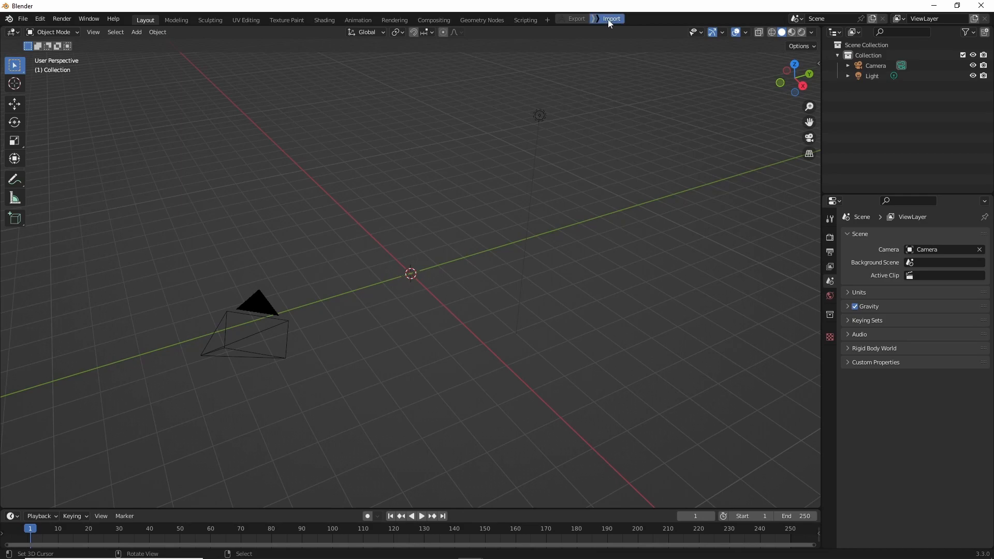
- Import Trex4_1, add a Cylinder and shape it into mirrored subdivided teeth along the jaw
left_click(610, 18)
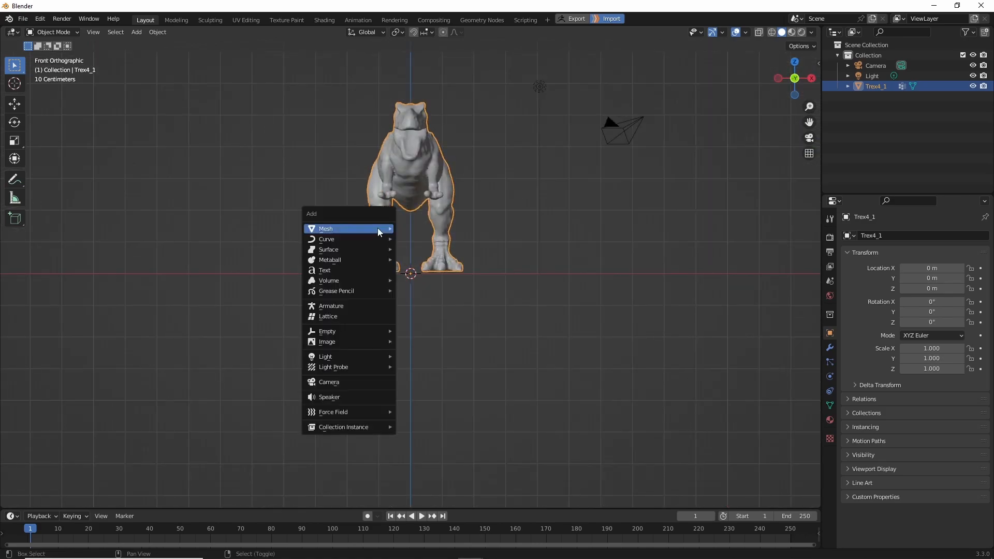
left_click(325, 228)
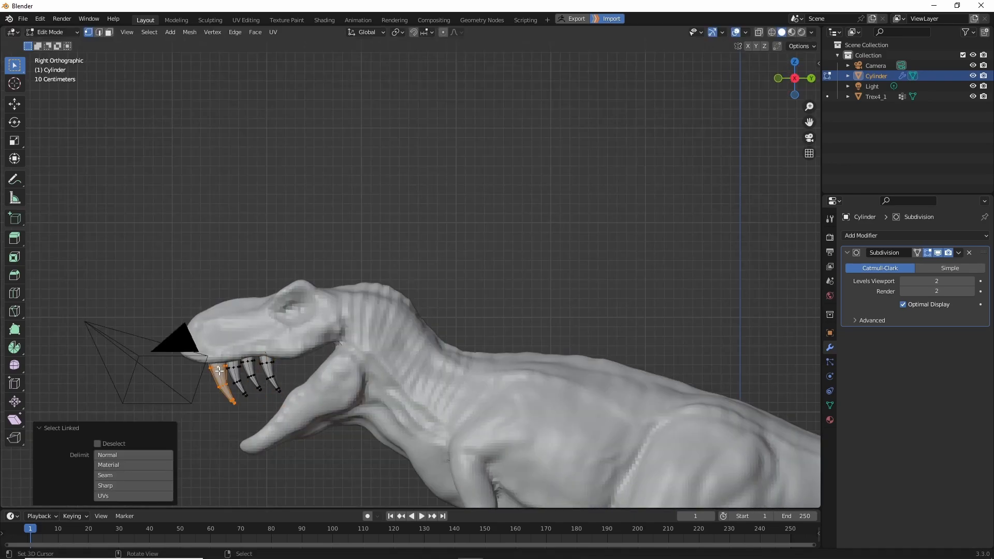
key("s")
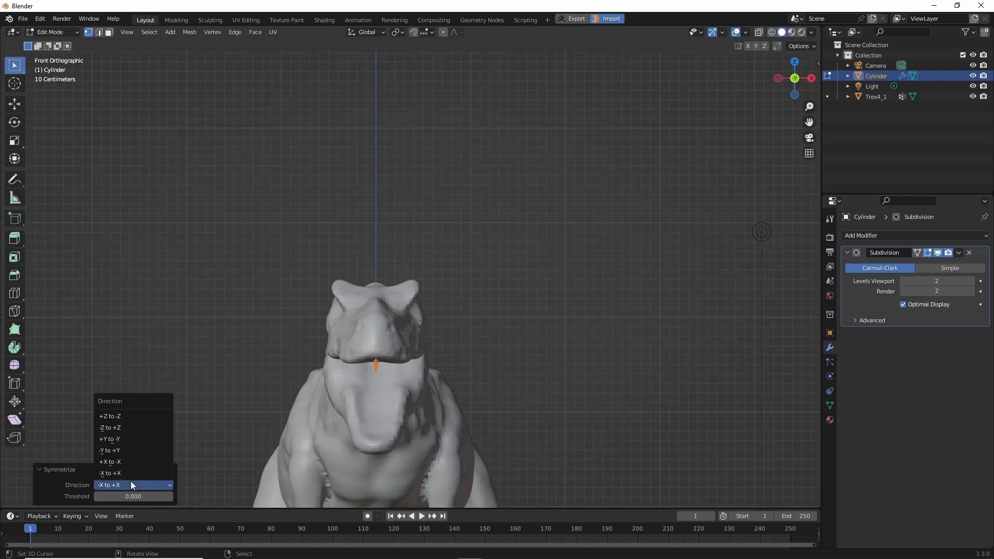
key("Tab")
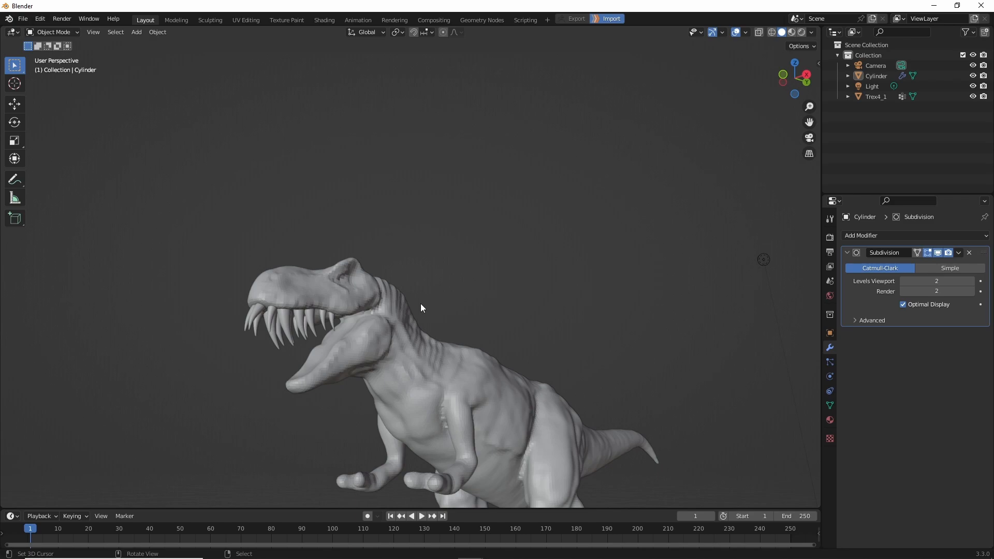
mouse_move(308, 322)
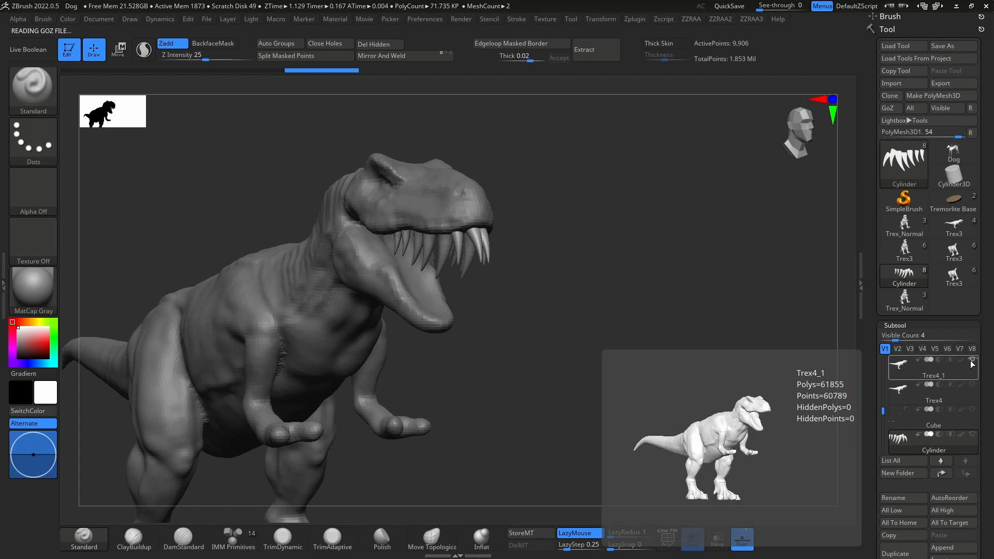
- Select the new teeth subtool in ZBrush's Subtool list beside the T-rex
left_click(933, 416)
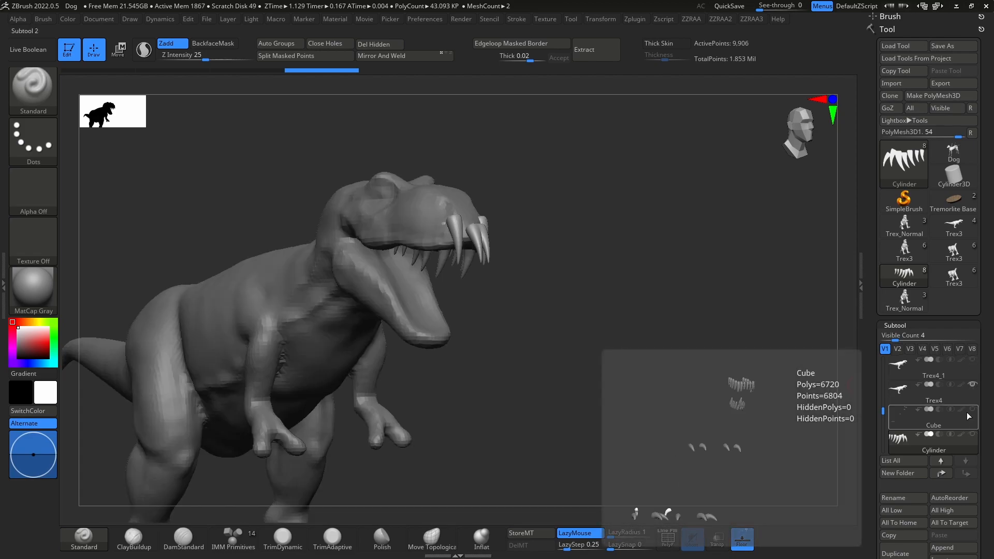
left_click(932, 426)
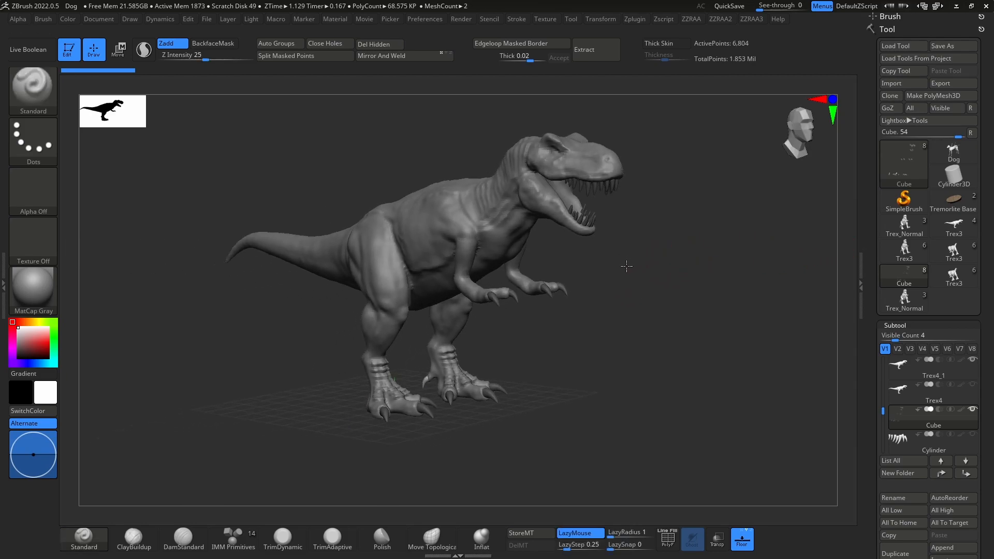
- Load the detailed Trex3 tool and frame the whole T-rex in view
left_click(904, 164)
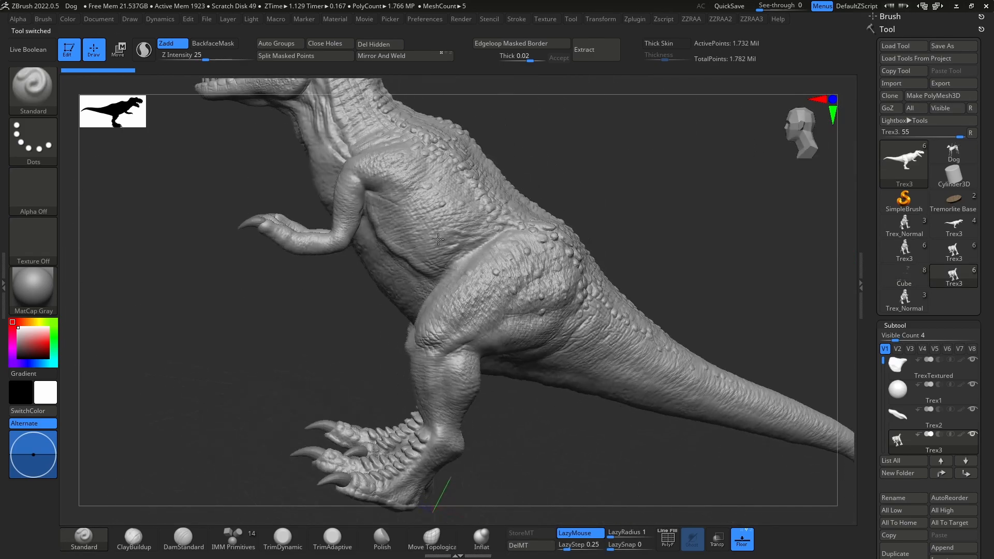
left_click_drag(438, 240, 330, 179)
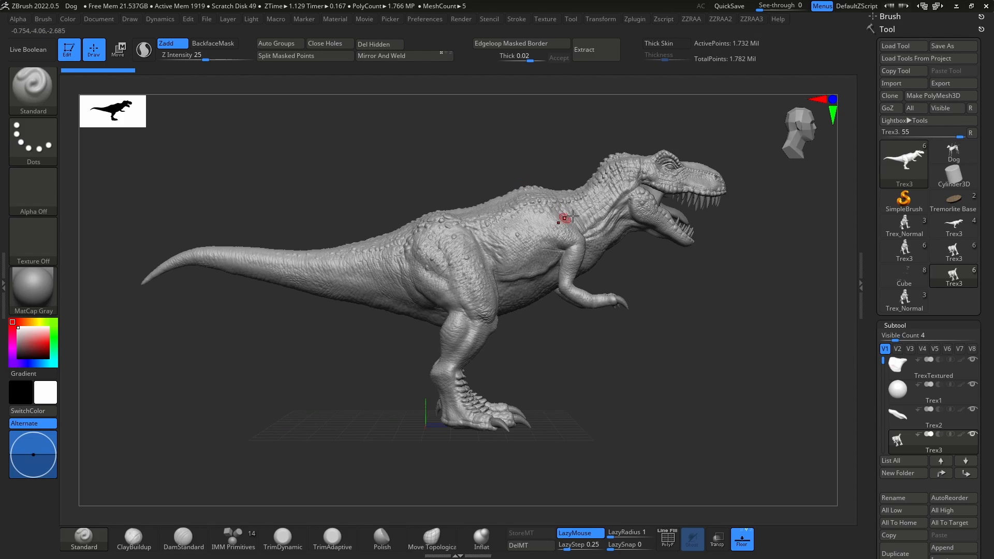
mouse_move(453, 298)
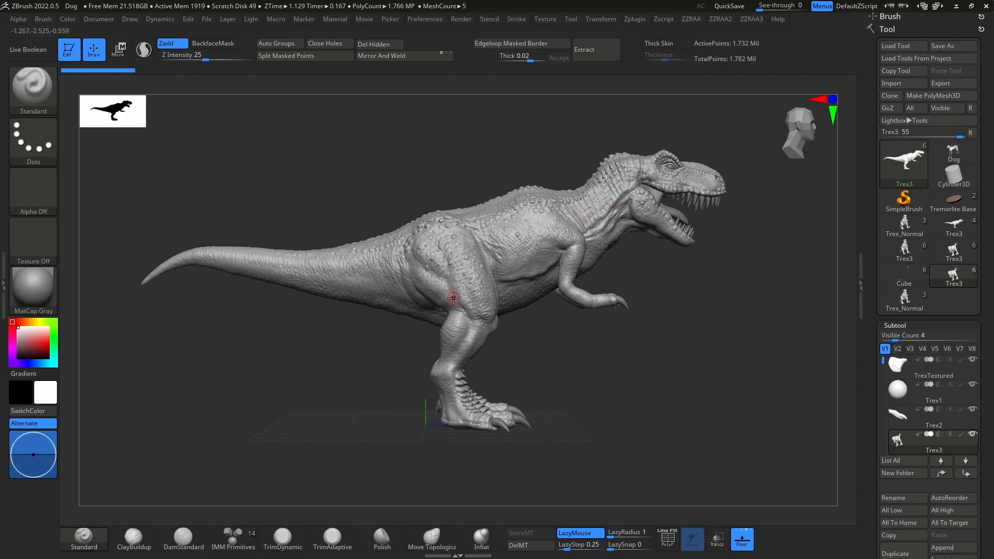
mouse_move(547, 295)
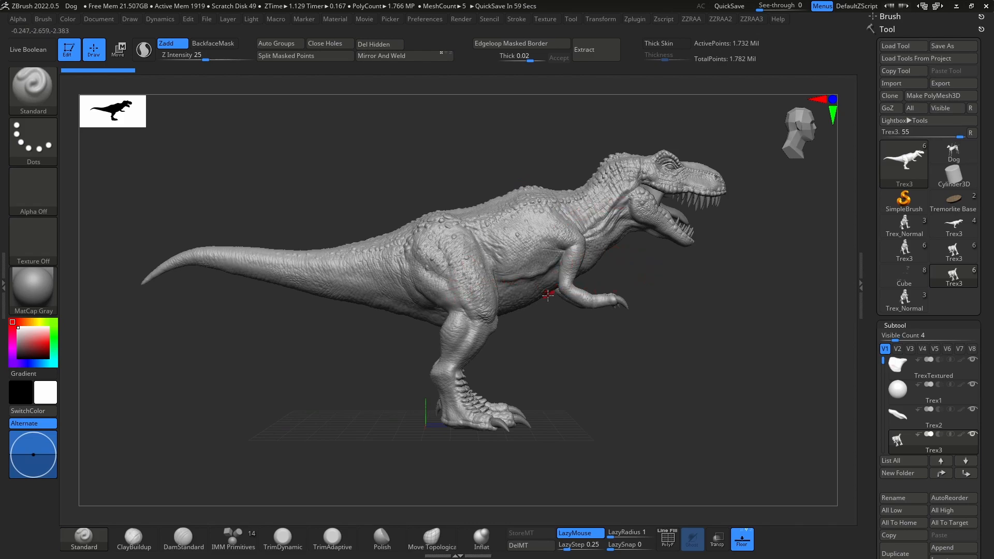
mouse_move(947, 108)
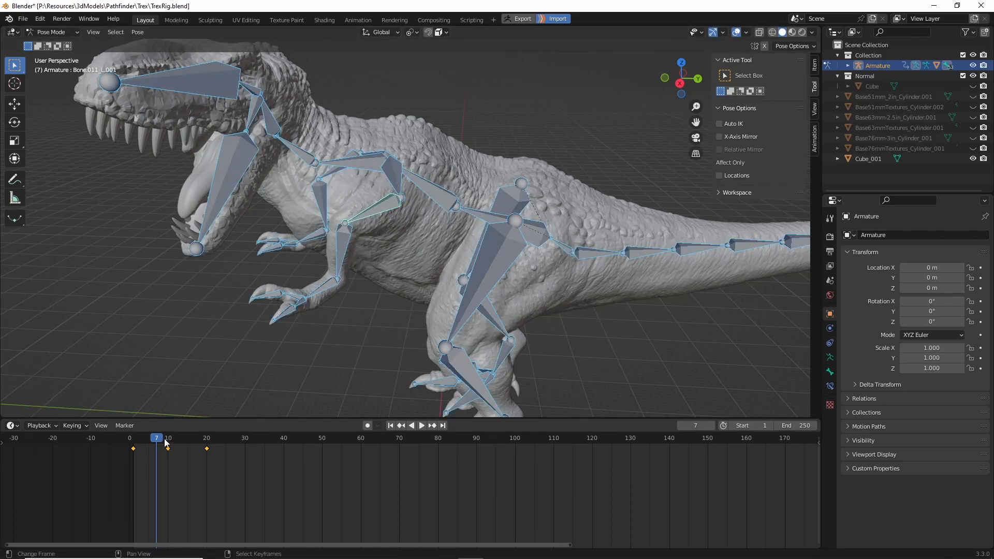
- Key the crouched head pose on the timeline for the Trex3 armature rig
left_click(133, 437)
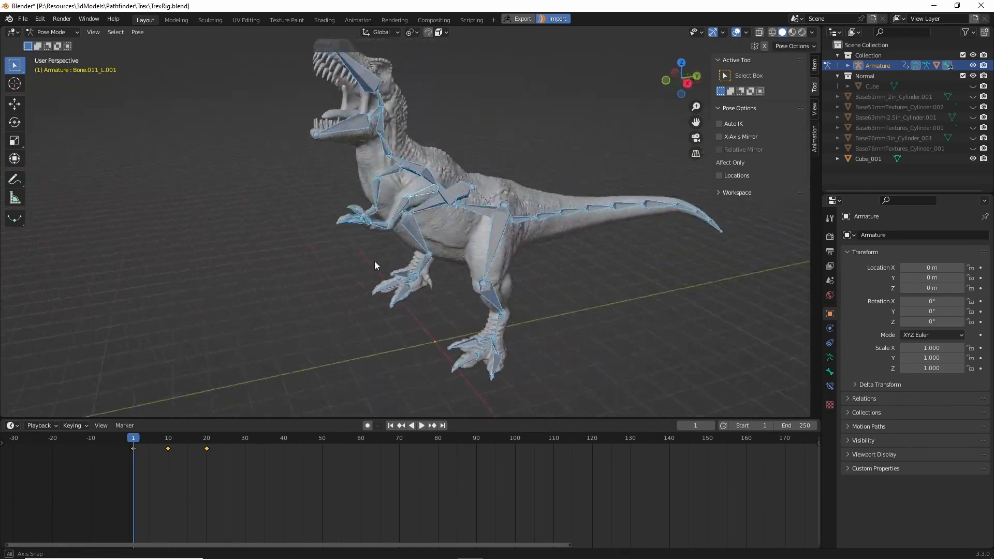
left_click(421, 426)
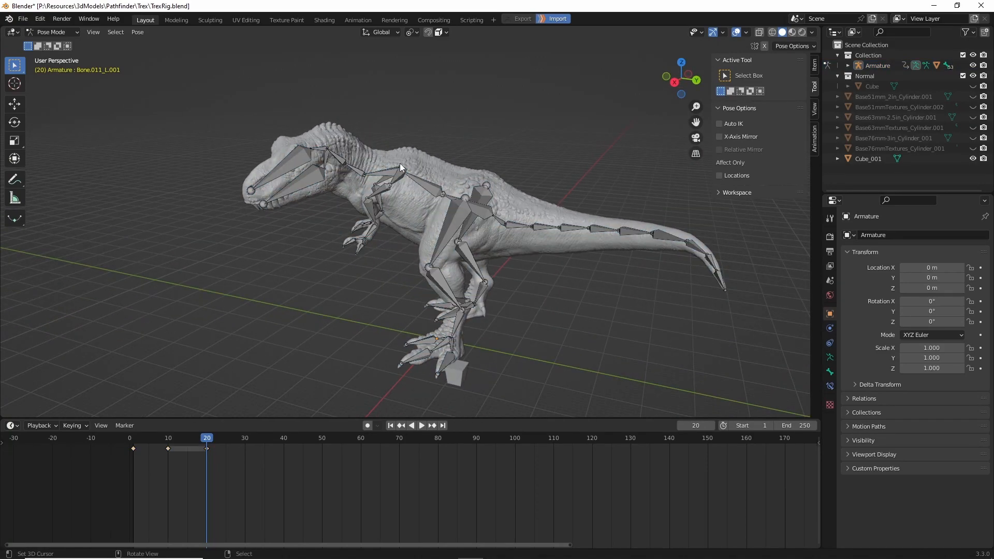
mouse_move(423, 169)
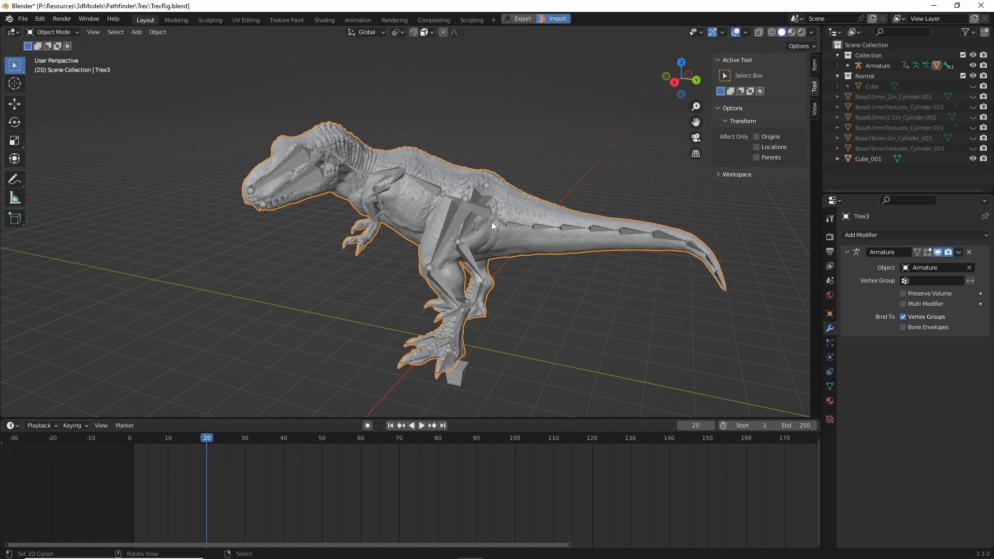
mouse_move(522, 19)
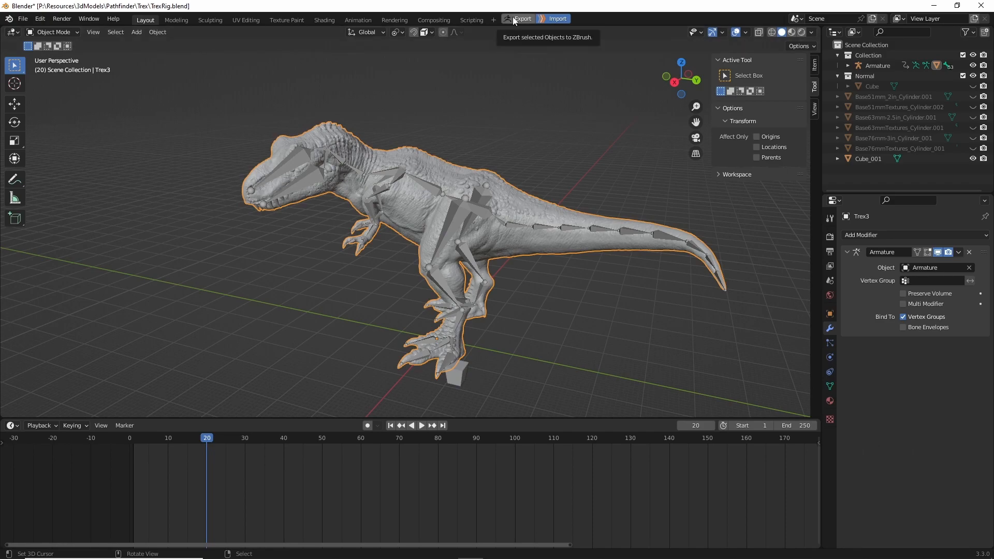
left_click(522, 19)
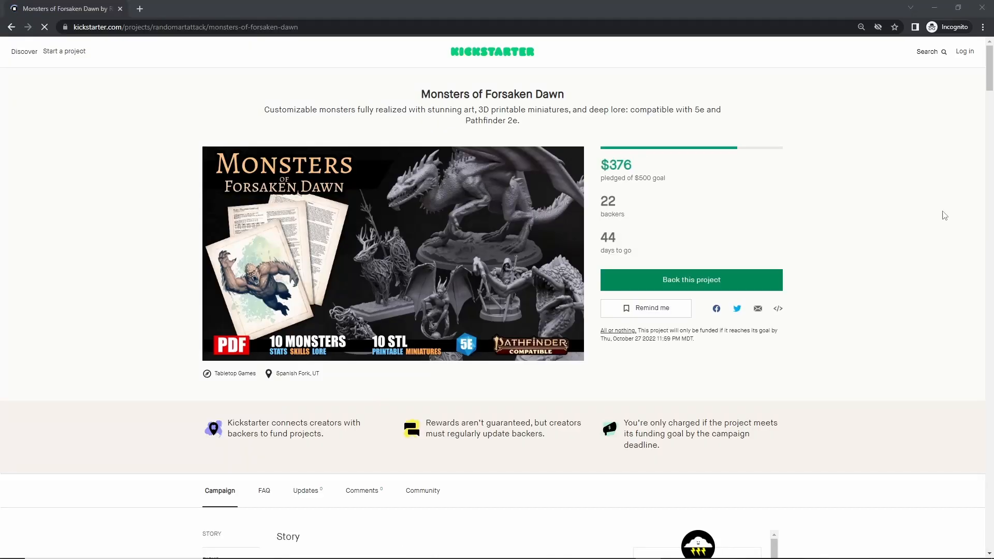
scroll("down", 3)
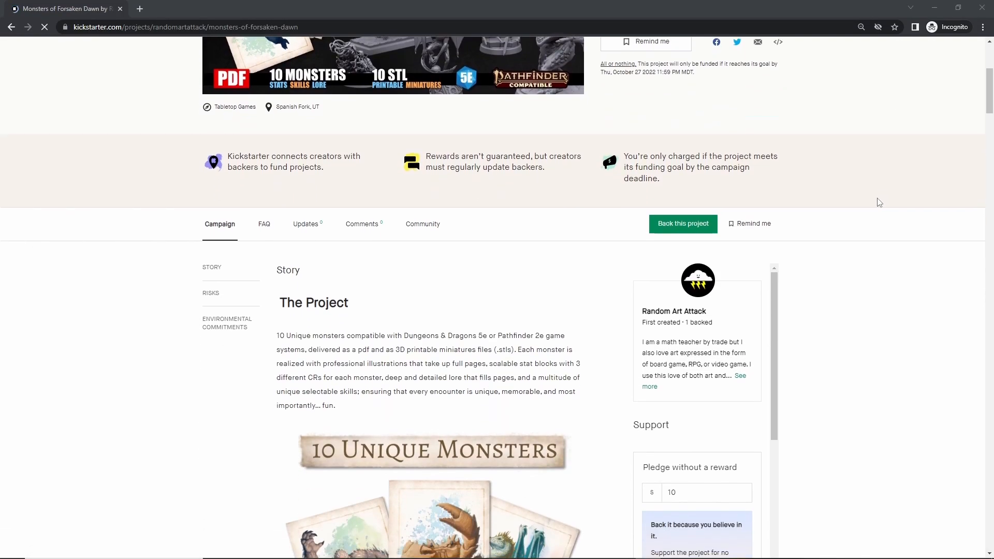
scroll("down", 3)
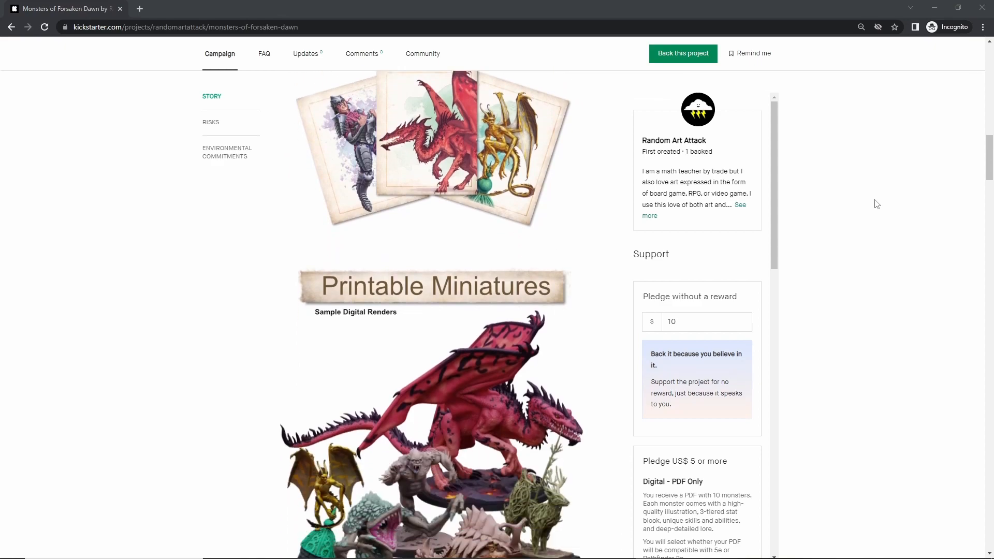
scroll("down", 3)
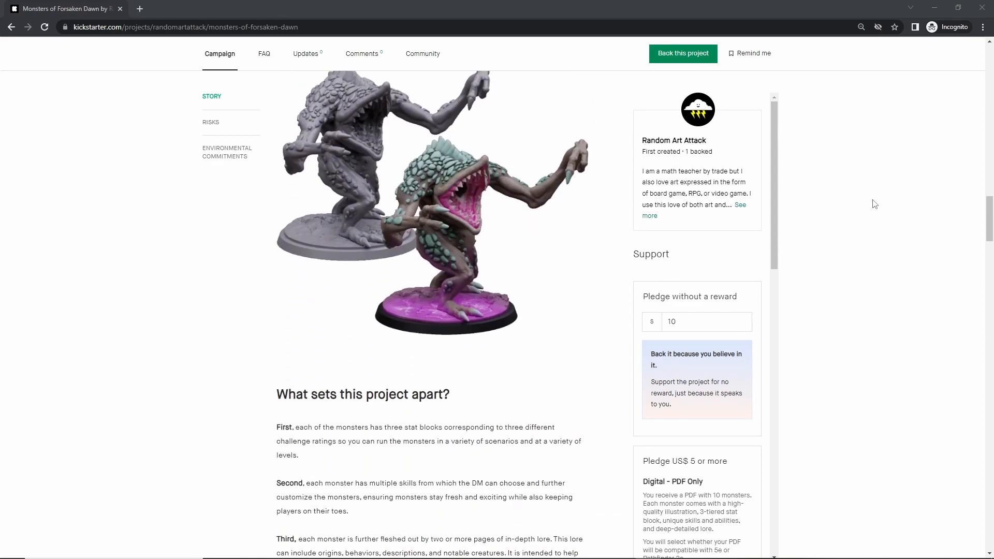
scroll("down", 3)
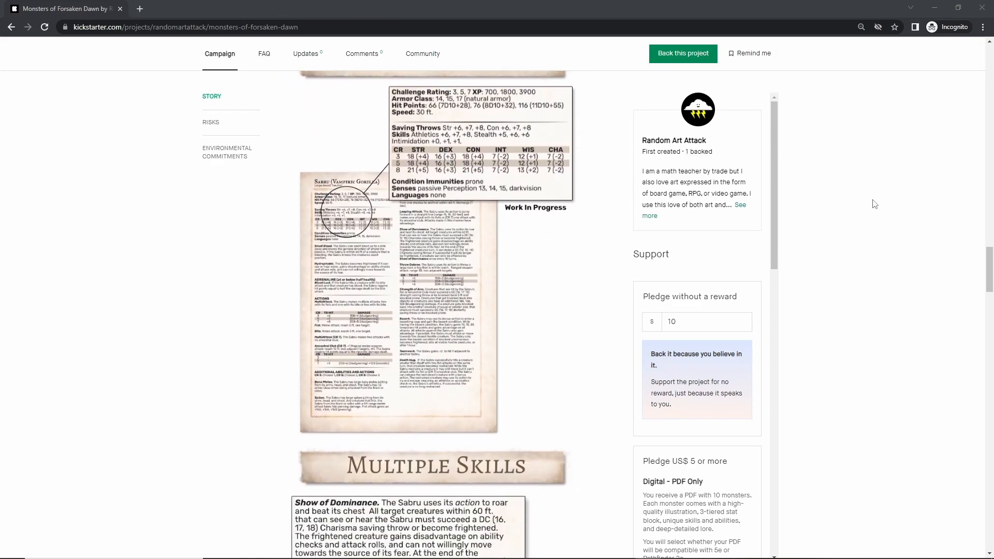
scroll("down", 3)
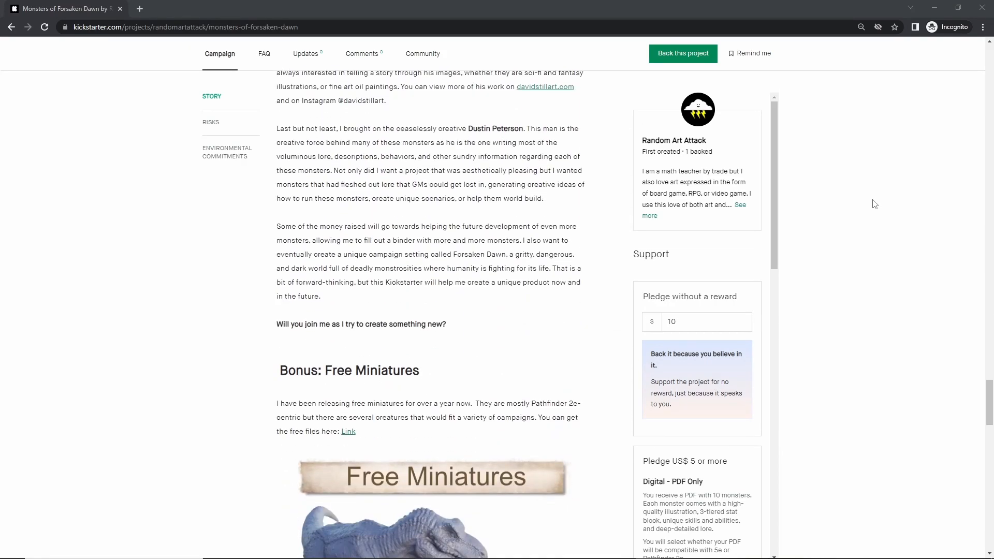
scroll("down", 3)
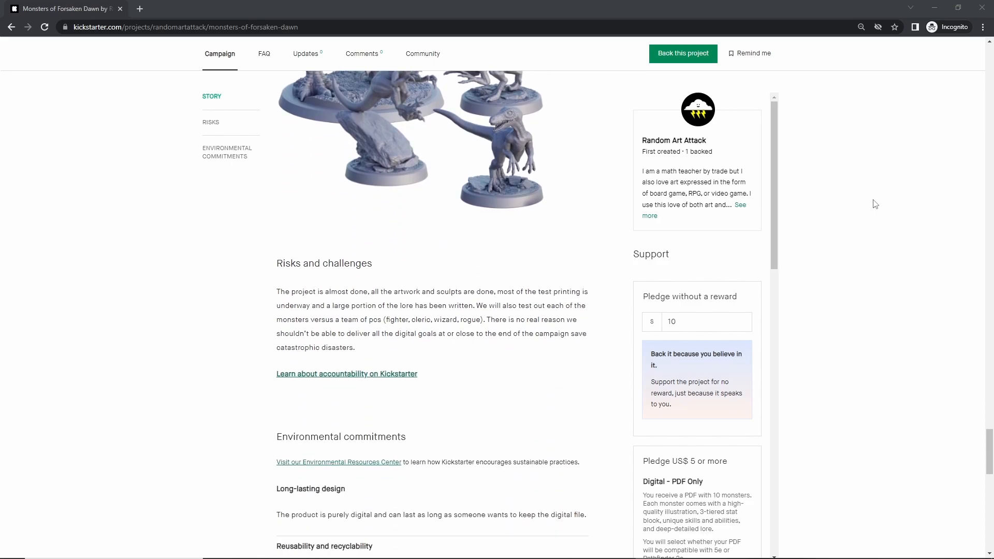
scroll("up", 3)
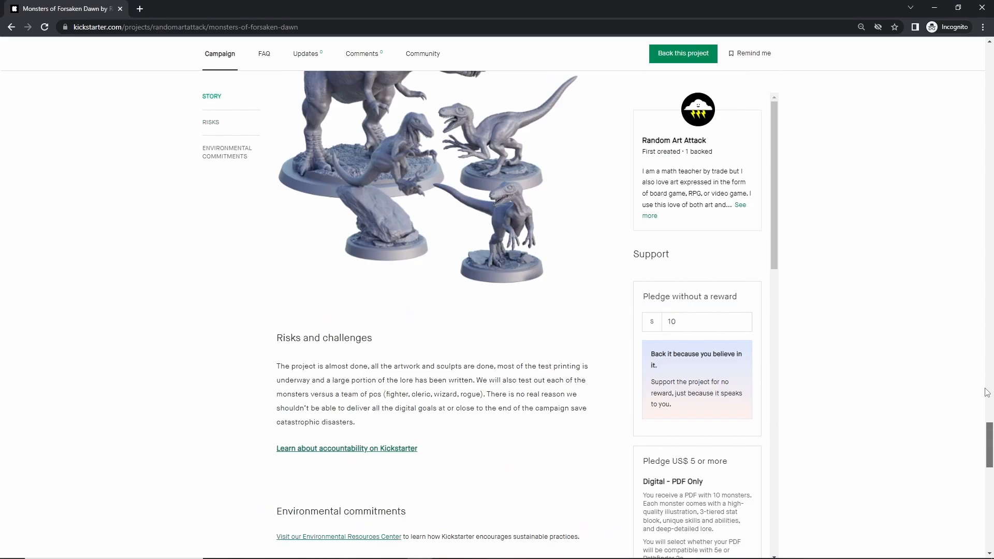
scroll("up", 3)
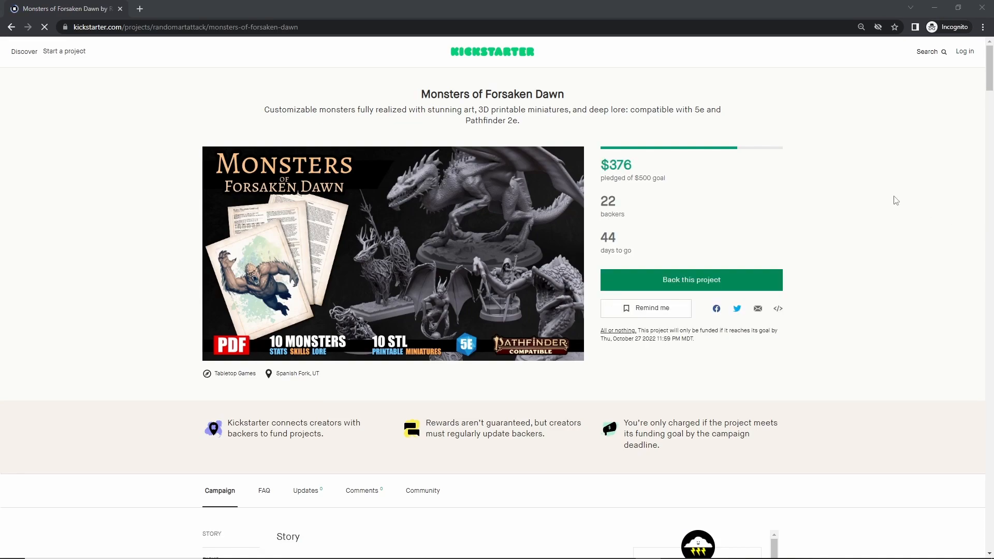
scroll("down", 3)
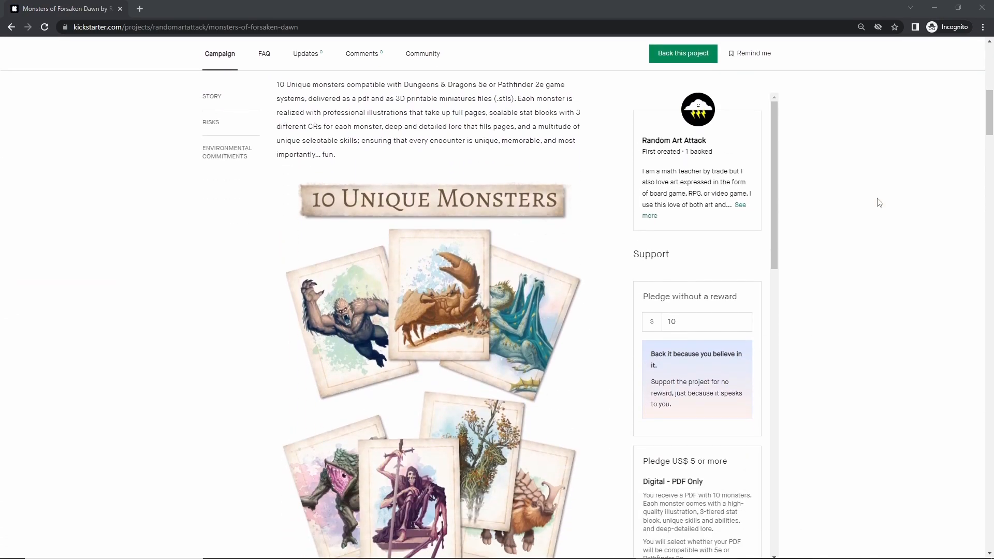
scroll("down", 3)
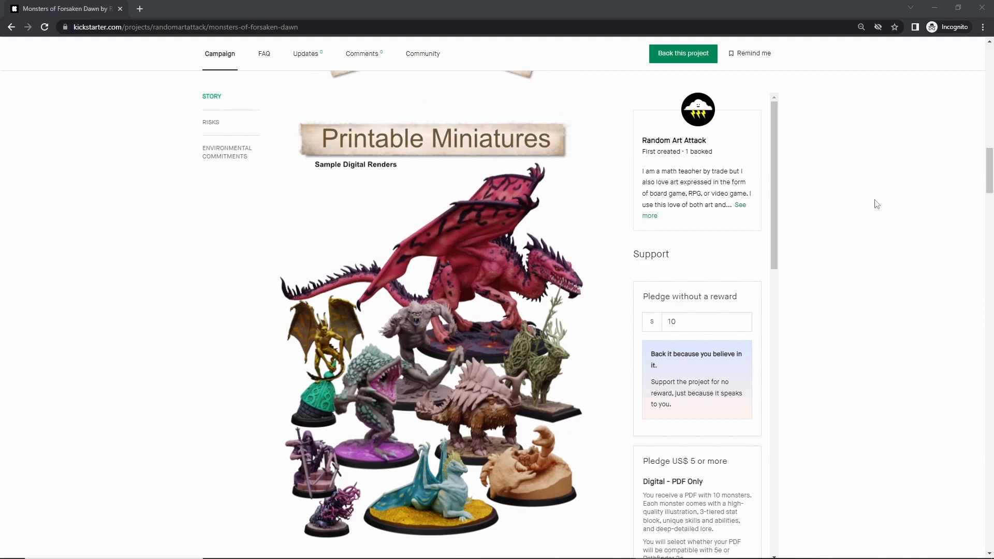
scroll("down", 3)
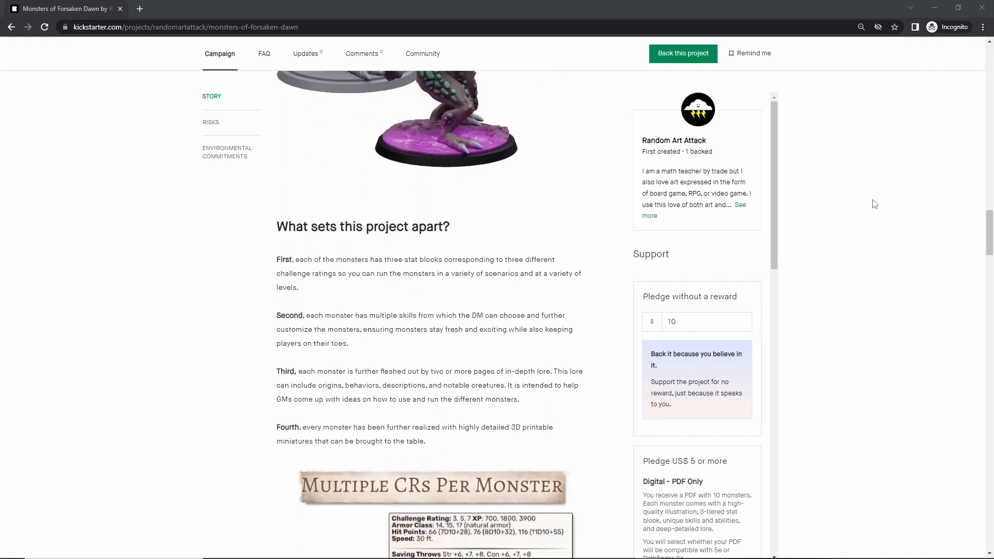
scroll("down", 3)
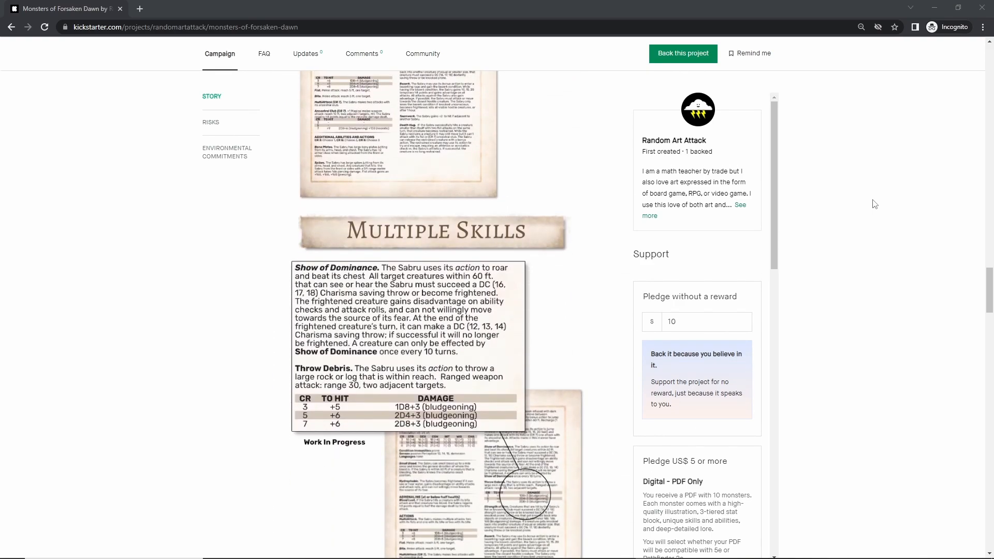
scroll("down", 3)
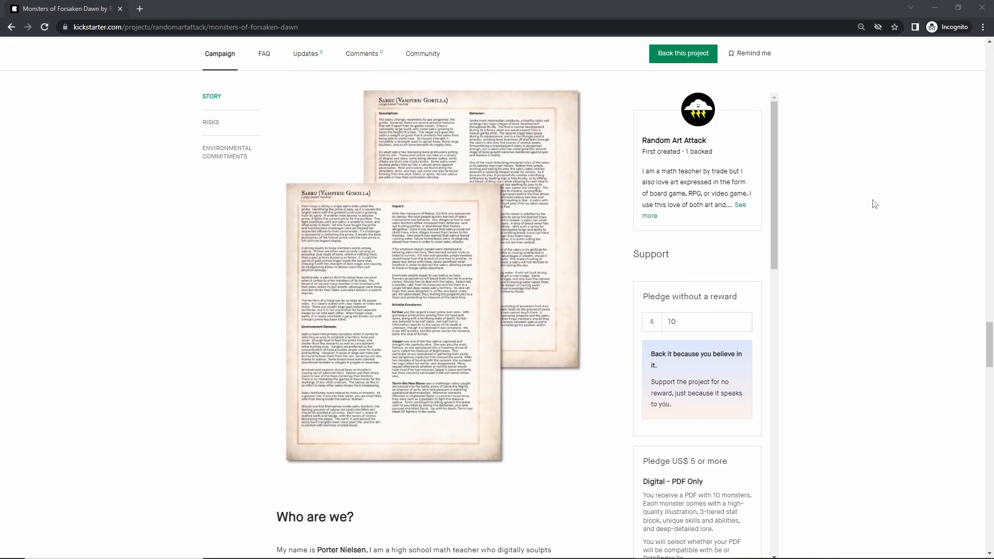
scroll("down", 3)
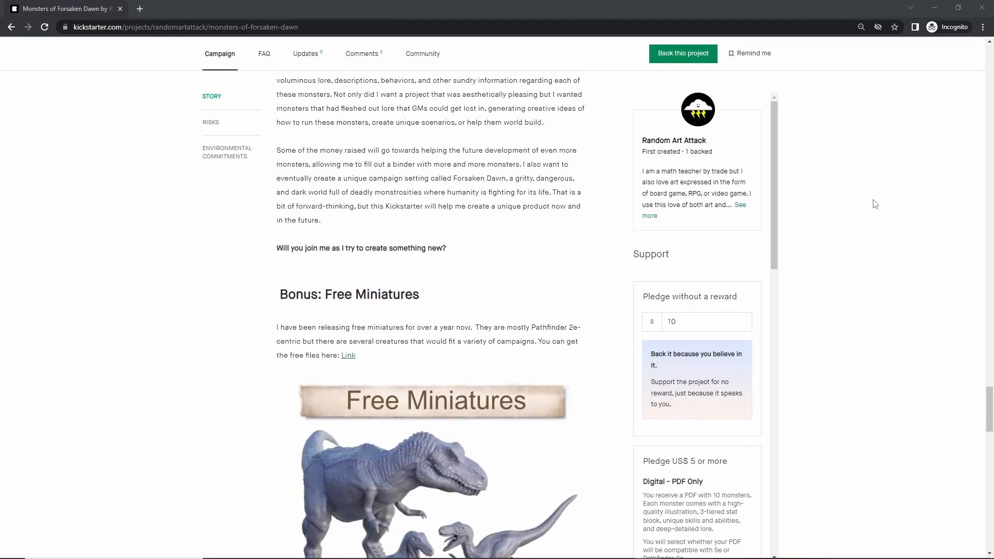
scroll("down", 3)
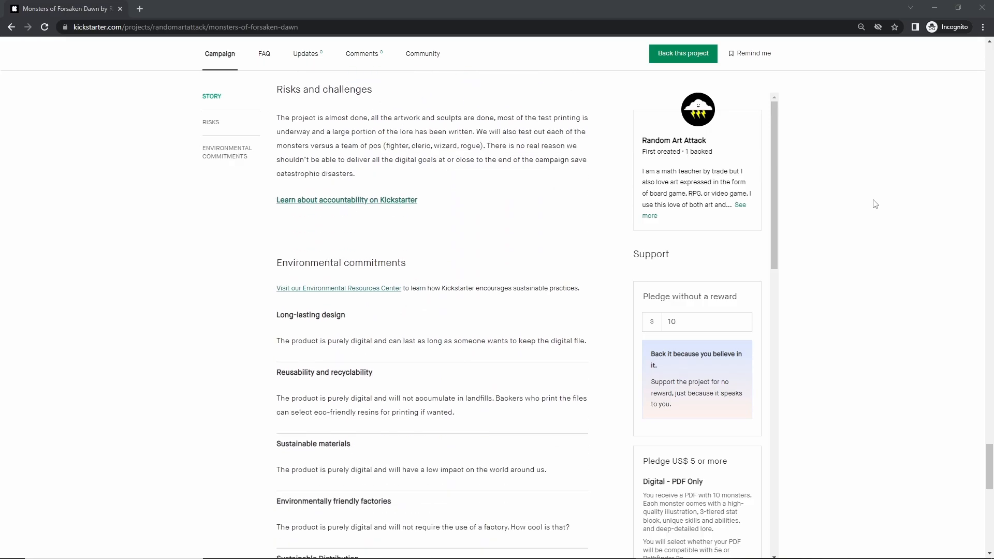
scroll("up", 3)
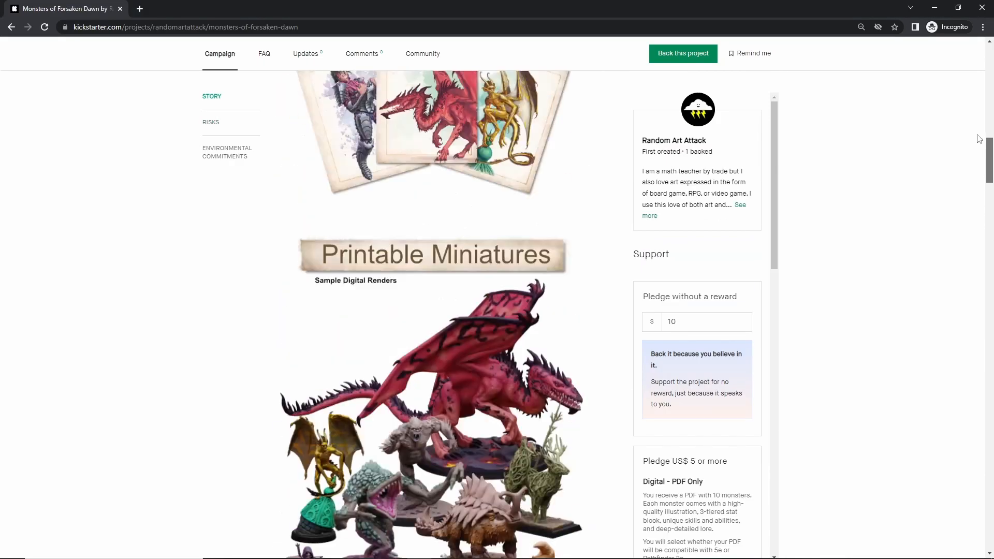
scroll("up", 3)
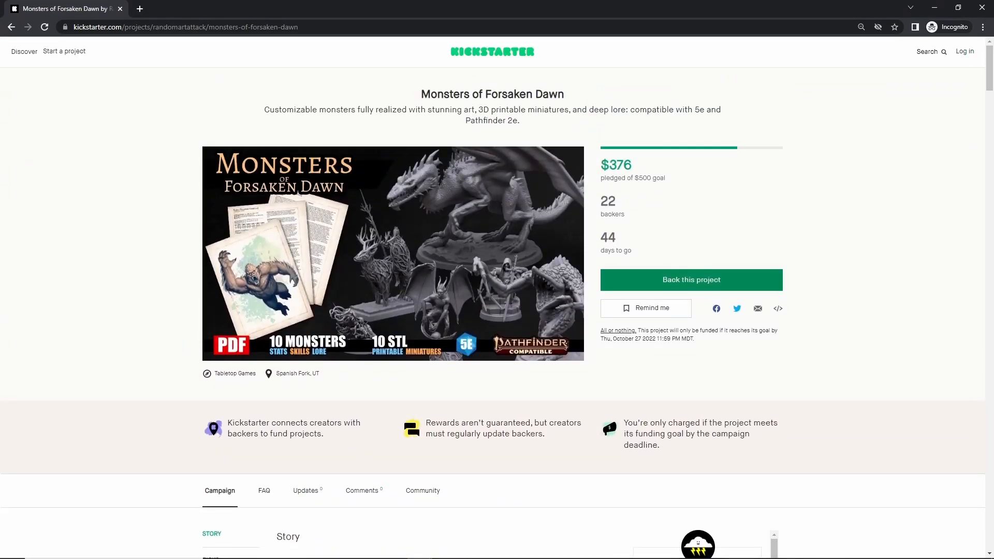
scroll("down", 3)
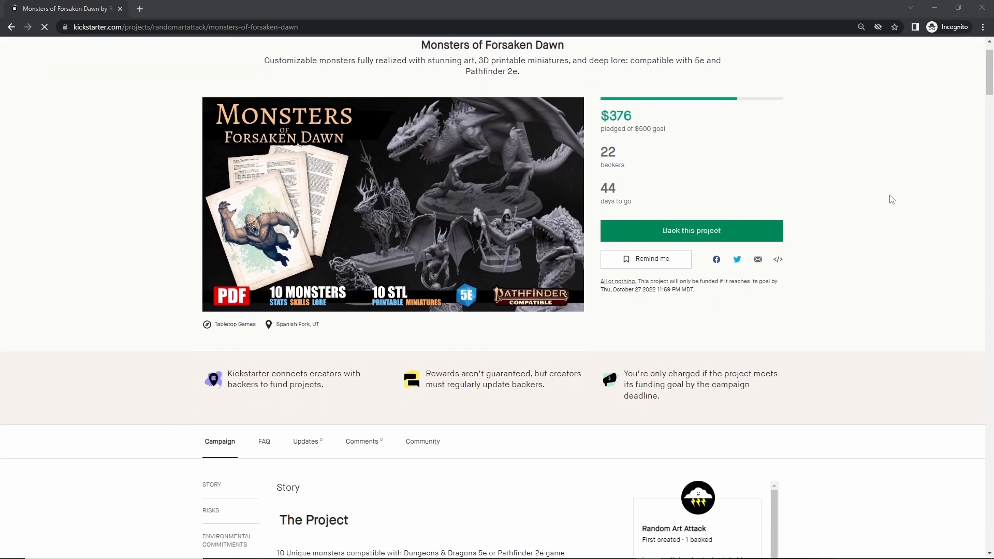
scroll("down", 3)
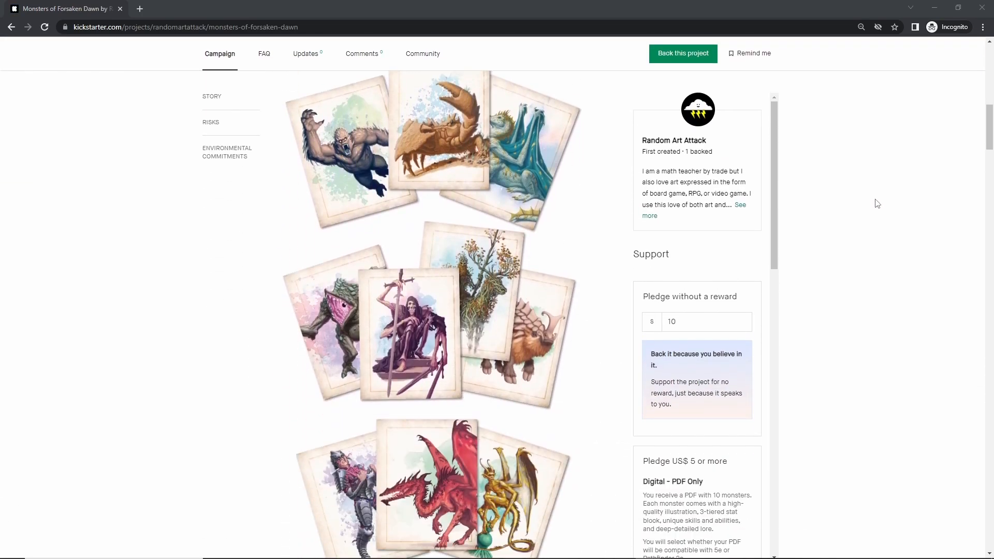